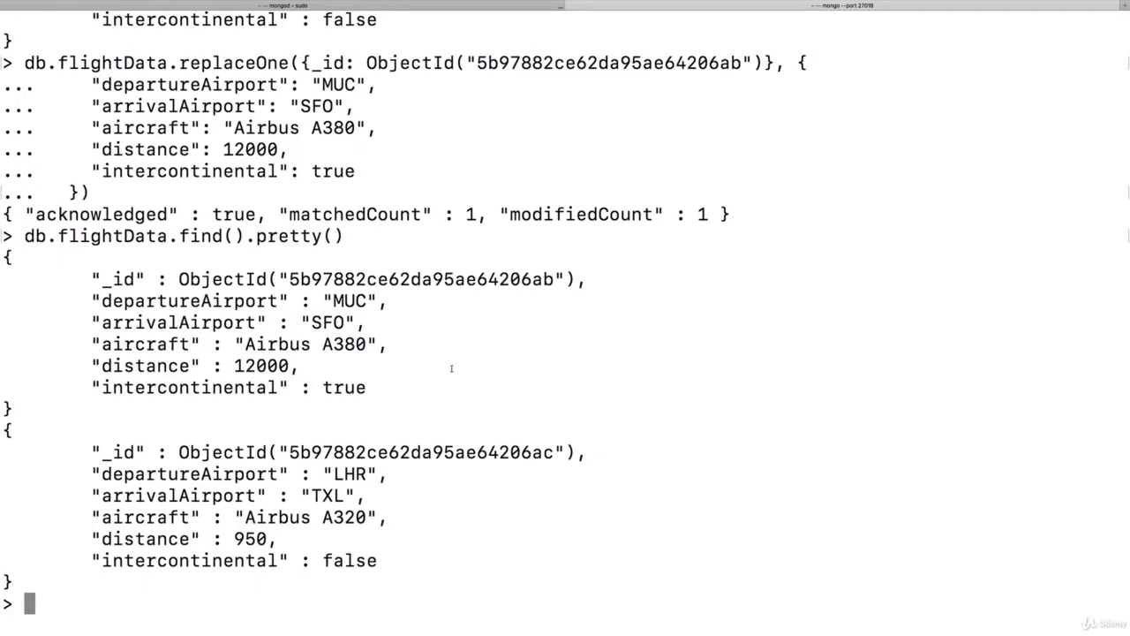
Start a db.passengers.insertMany( command at the mongo prompt.
{"action": "type", "text": "db.passe"}
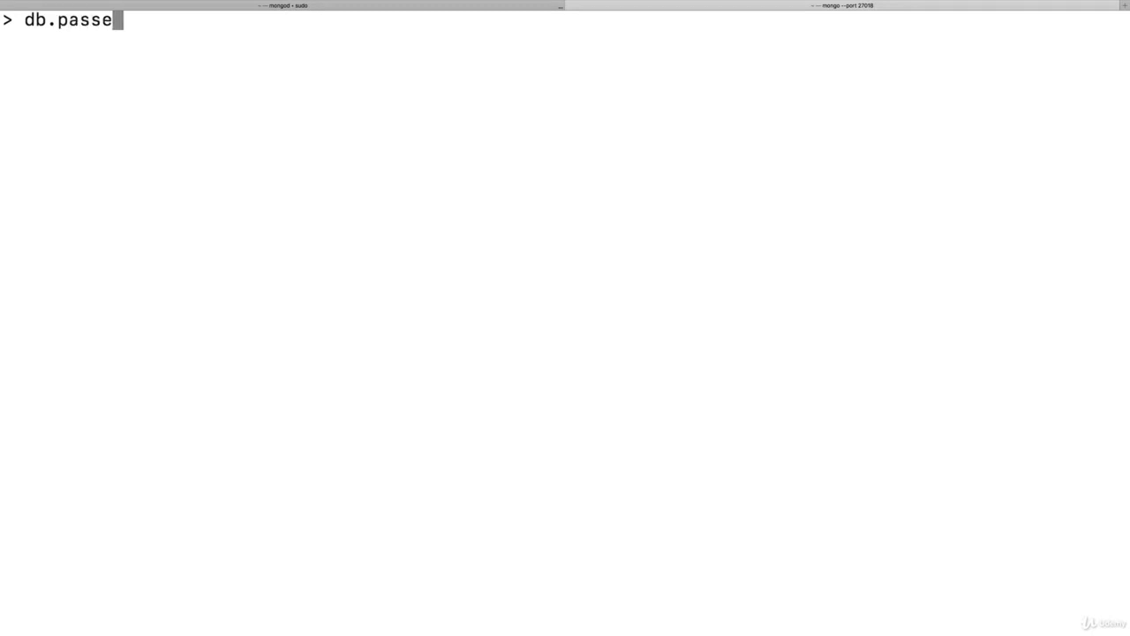
{"action": "type", "text": "ngers.insertMany("}
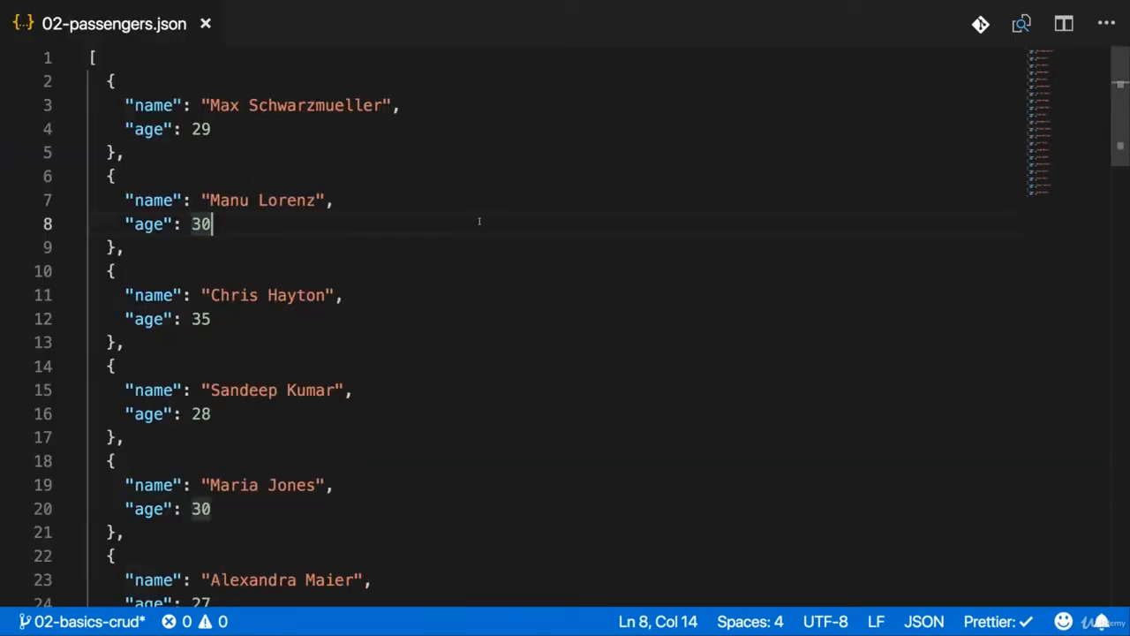
Select the whole passenger list in 02-passengers.json.
{"action": "key", "text": "ctrl+a"}
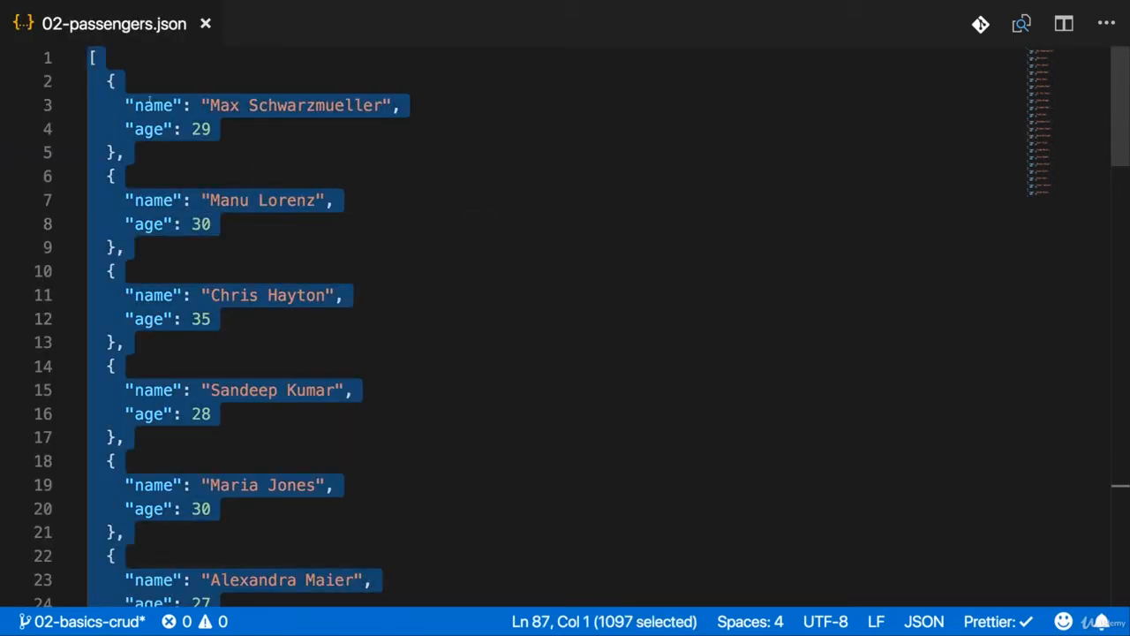
{"action": "scroll", "scroll_direction": "down", "scroll_amount": 3}
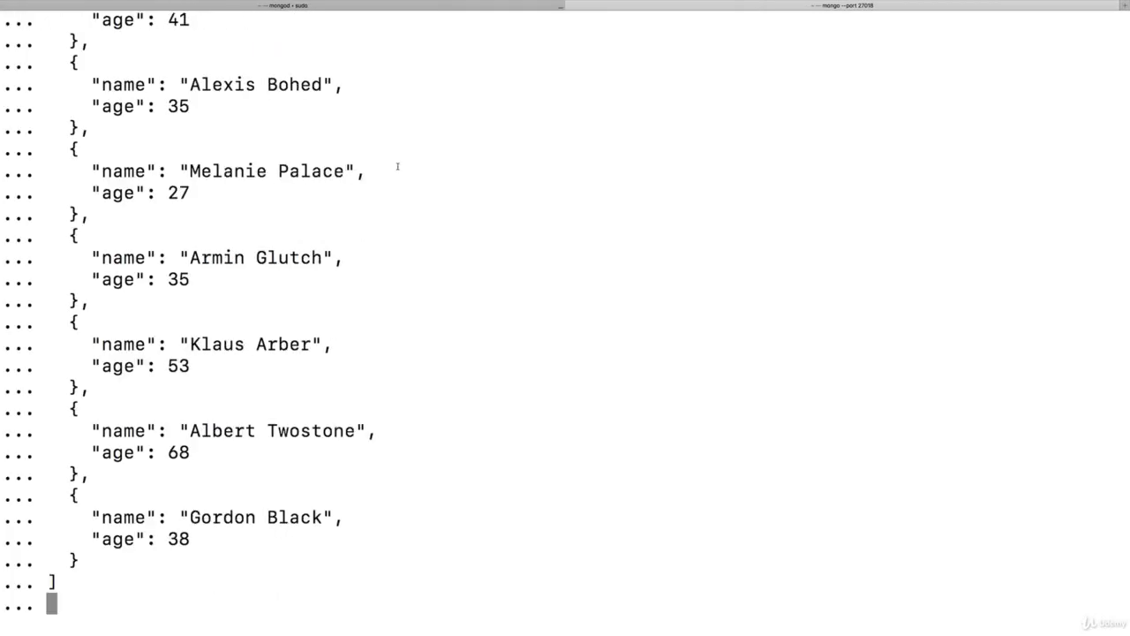
Close the insertMany call and run it, inserting 21 passenger documents.
{"action": "type", "text": ")"}
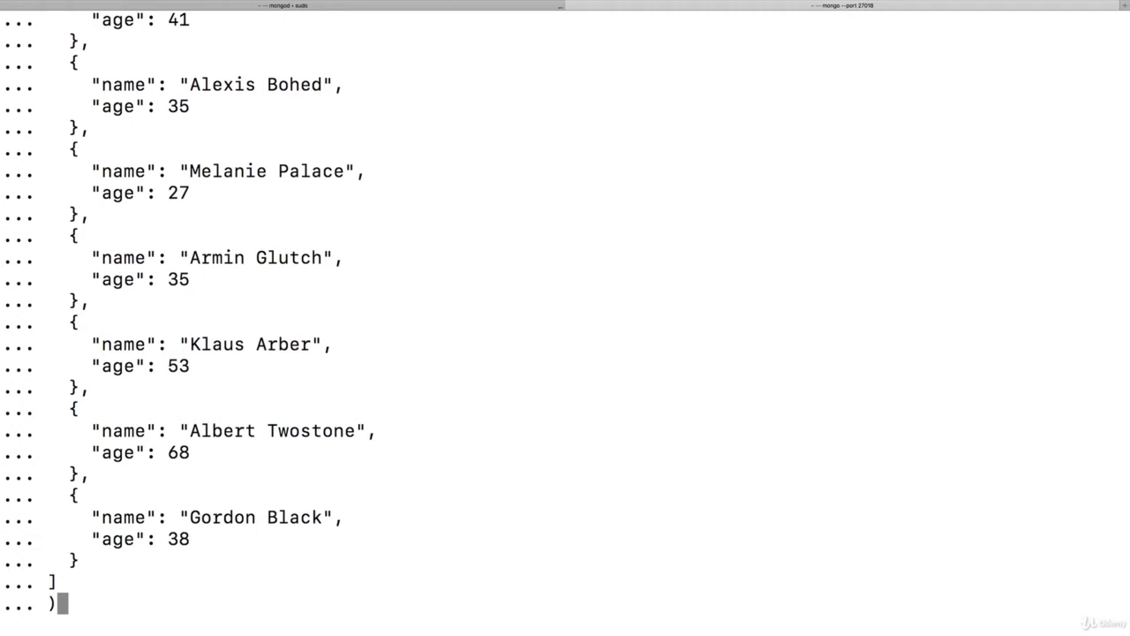
{"action": "key", "text": "Return"}
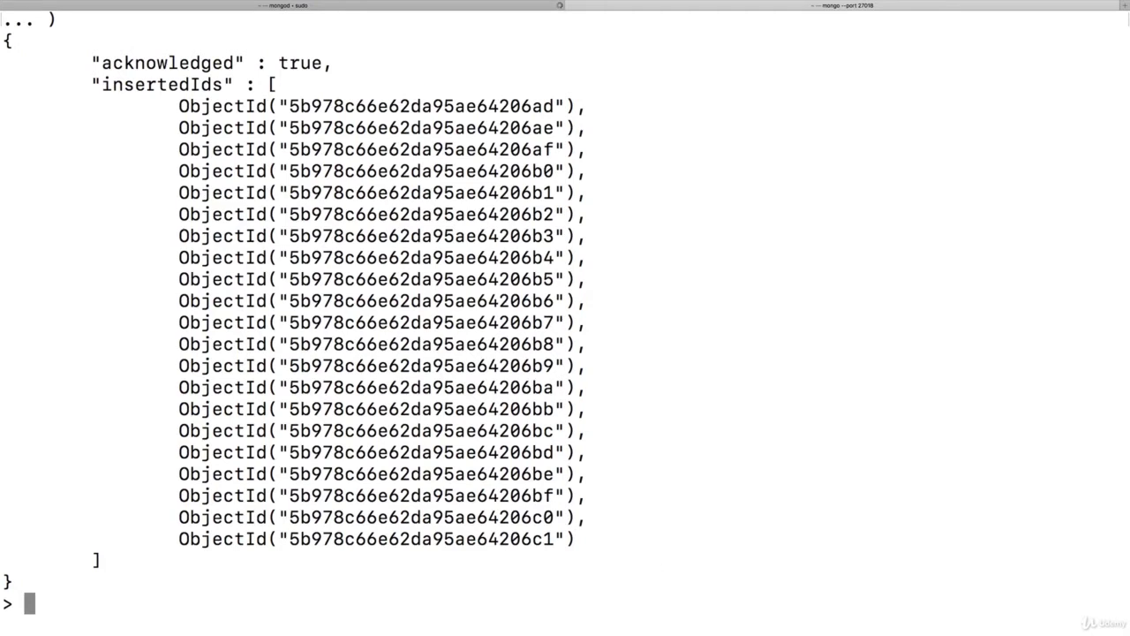
Run db.passengers.find().pretty() and scroll through the indented passenger documents.
{"action": "type", "text": "db.passeng"}
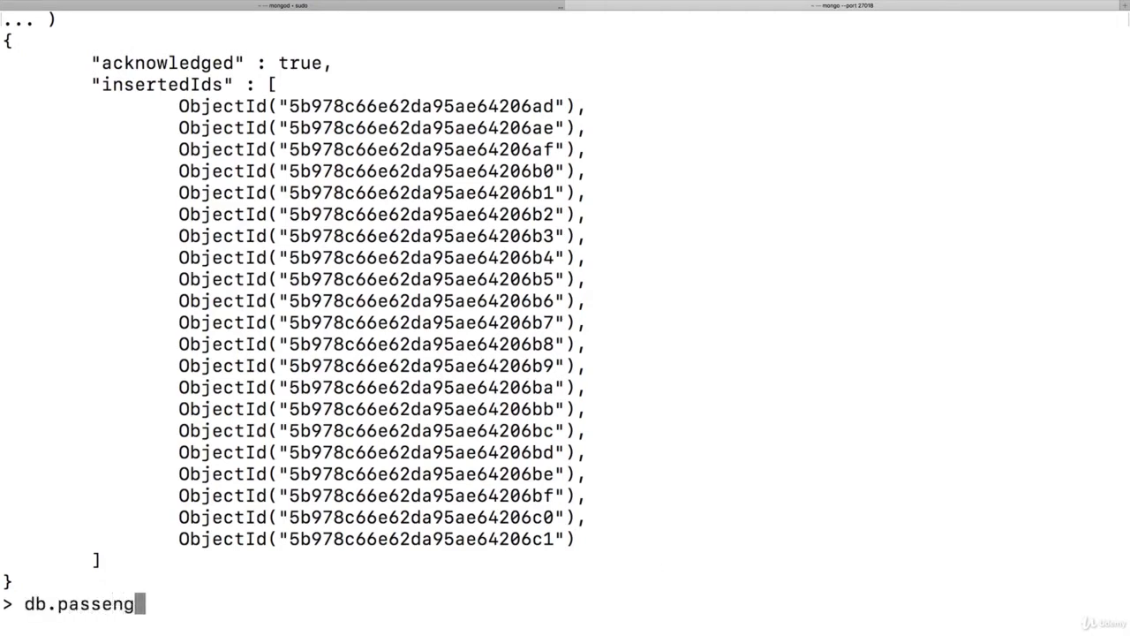
{"action": "key", "text": "BackSpace"}
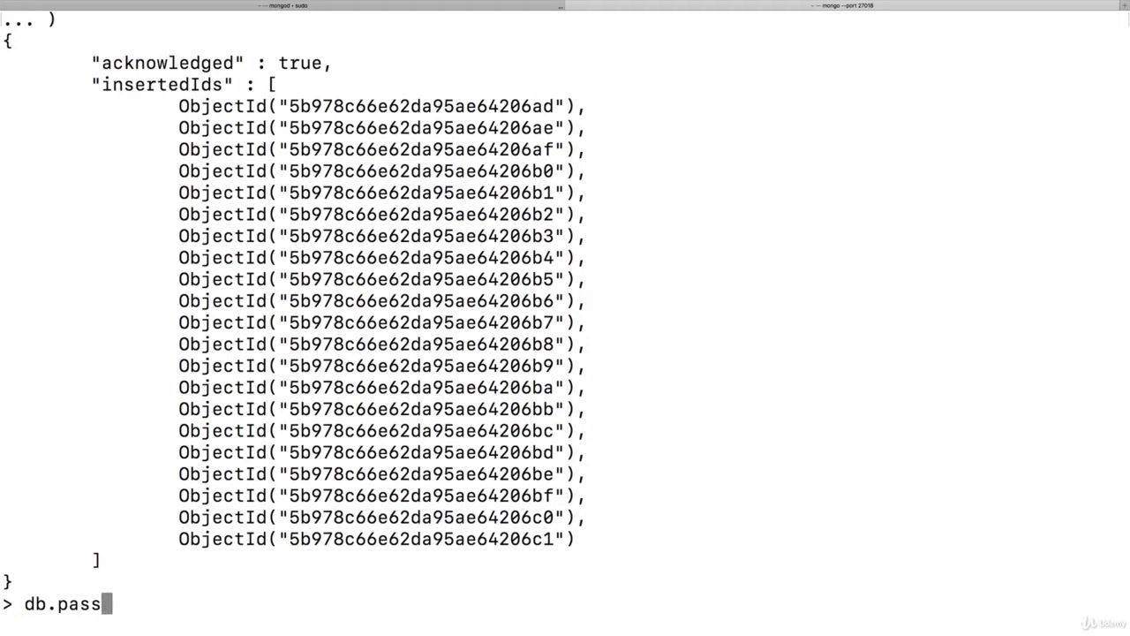
{"action": "type", "text": "engers"}
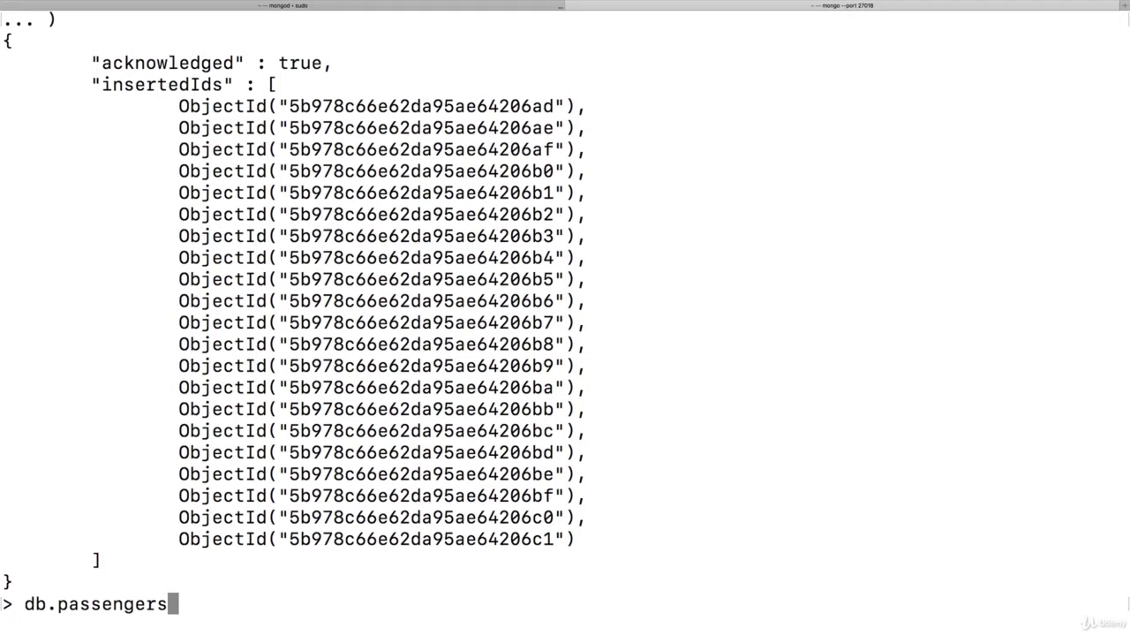
{"action": "type", "text": ".find()"}
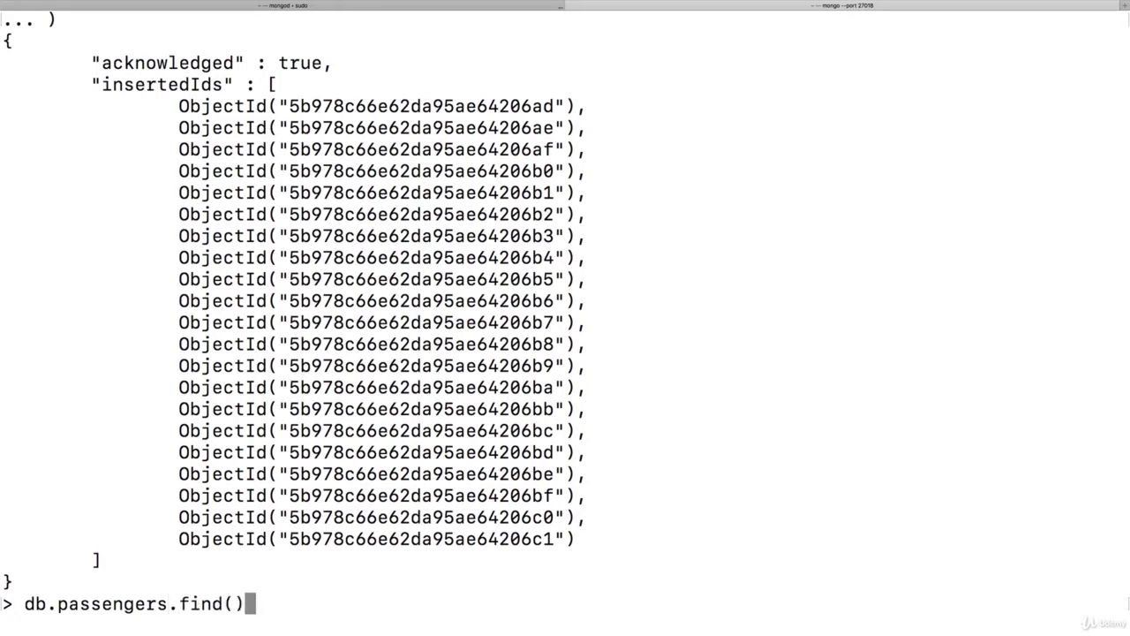
{"action": "type", "text": ".pretty()"}
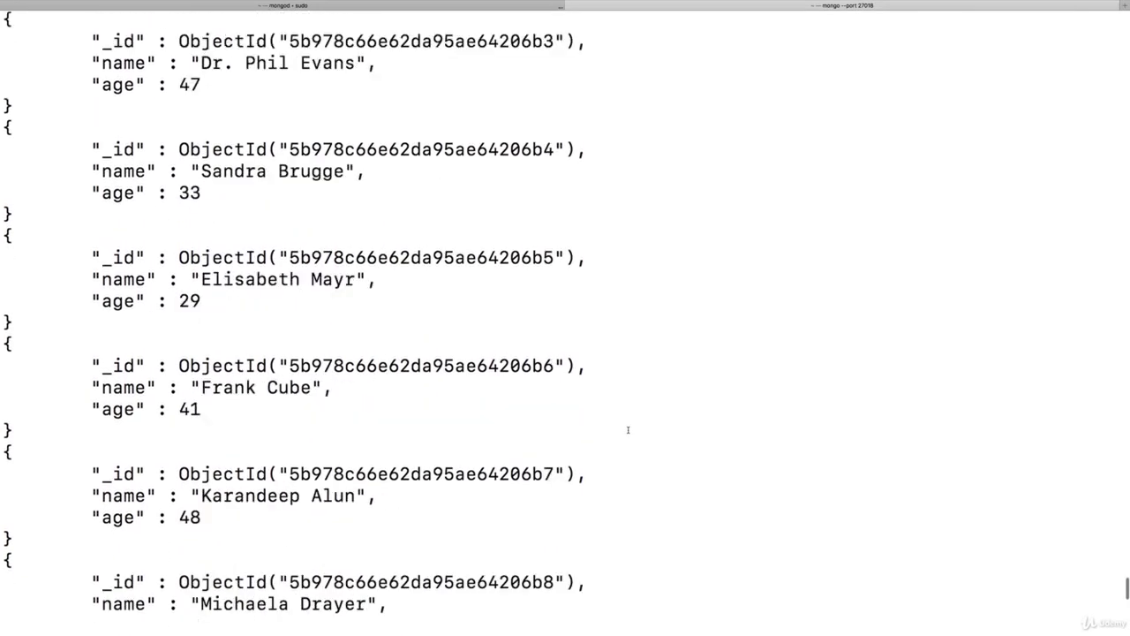
{"action": "scroll", "scroll_direction": "down", "scroll_amount": 3}
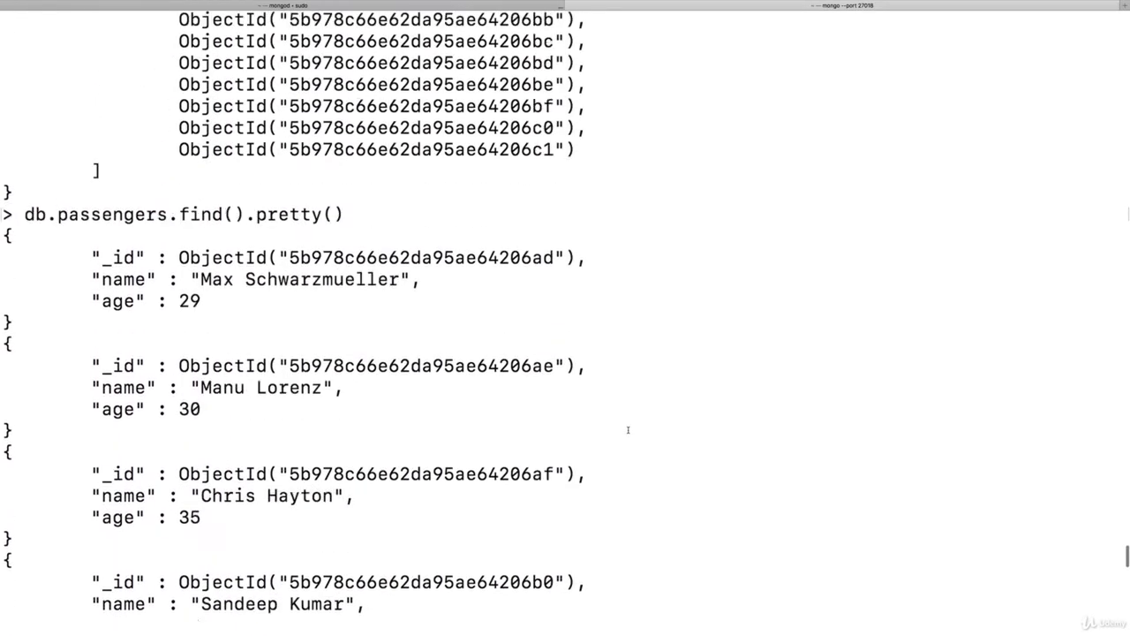
{"action": "scroll", "scroll_direction": "down", "scroll_amount": 3}
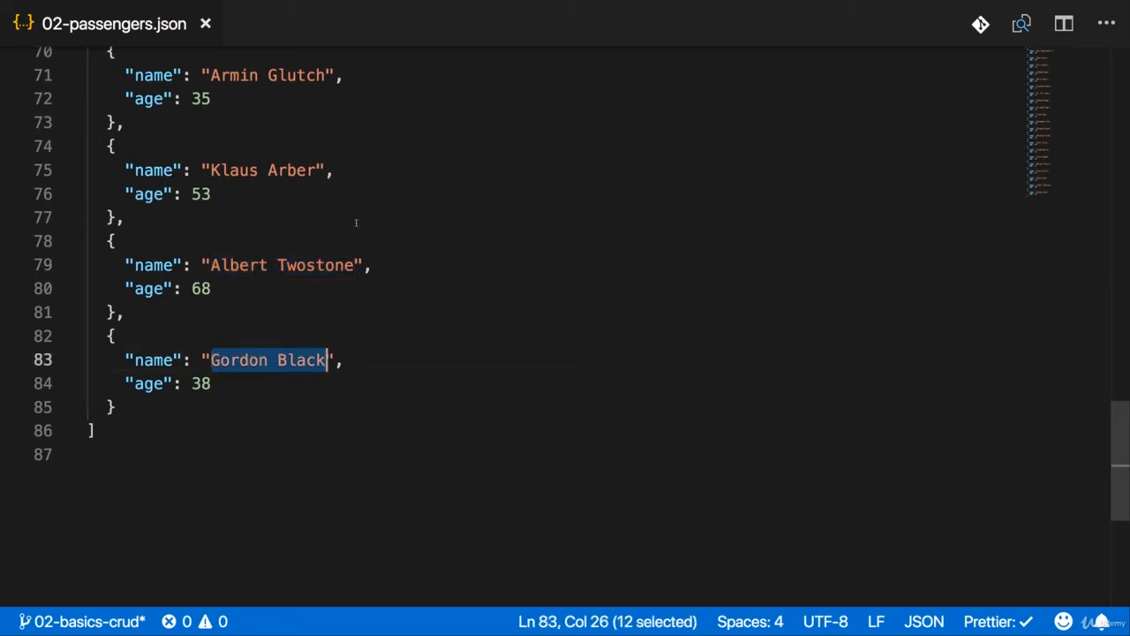
{"action": "mouse_move", "coordinate": [385, 373]}
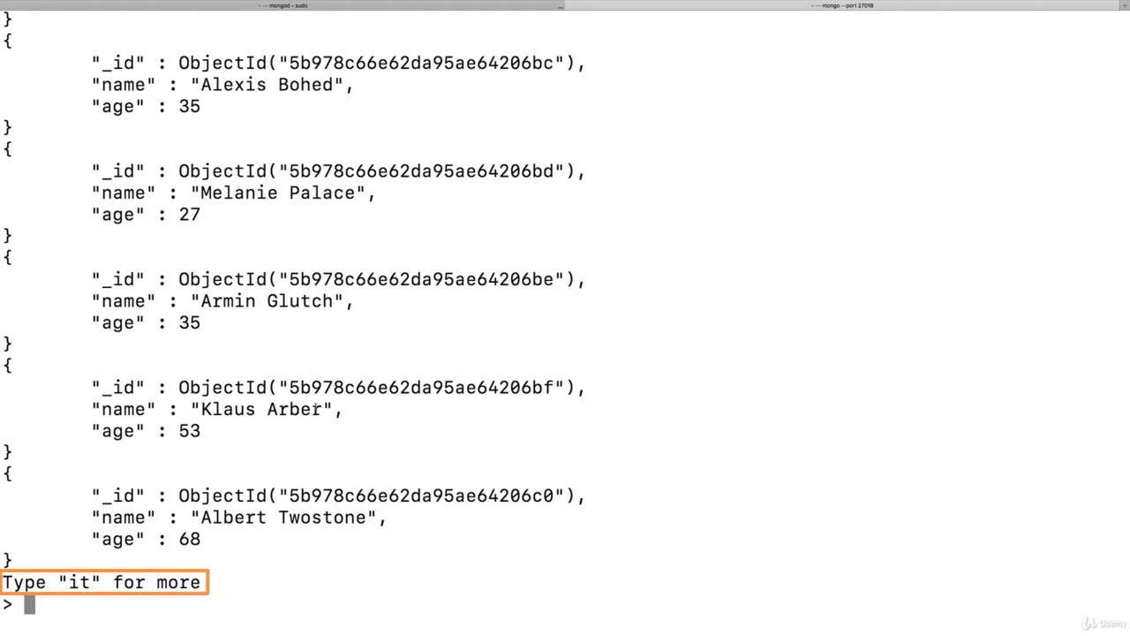
Enter 'it' to show the last passenger, Gordon Black, aged 38.
{"action": "type", "text": "it"}
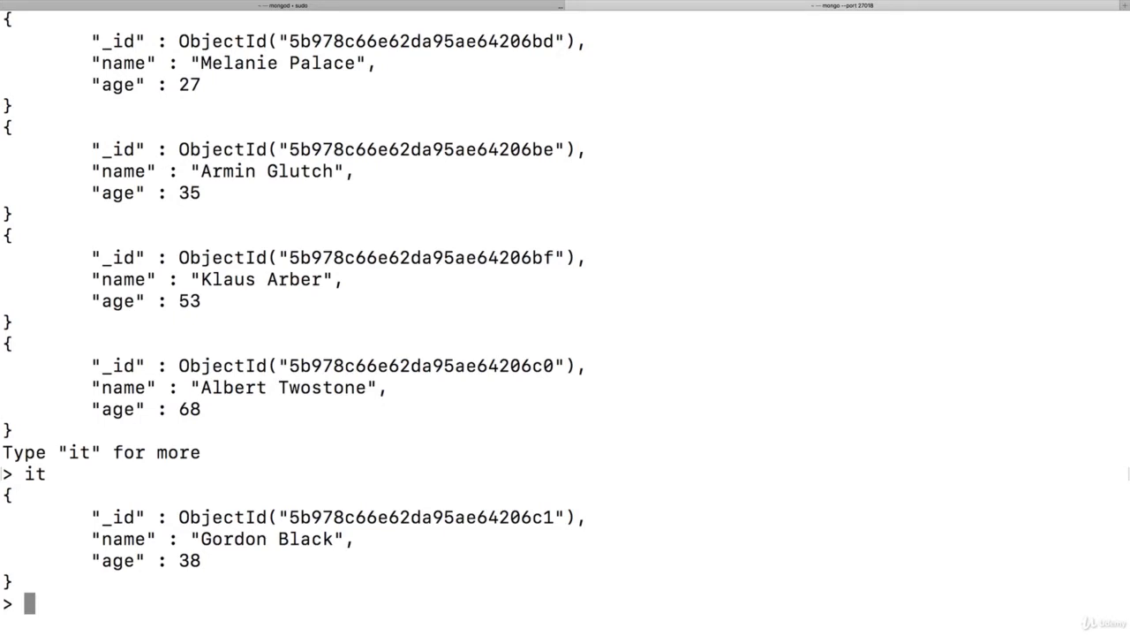
Type db.passengers.find() at the prompt without running it.
{"action": "type", "text": "db."}
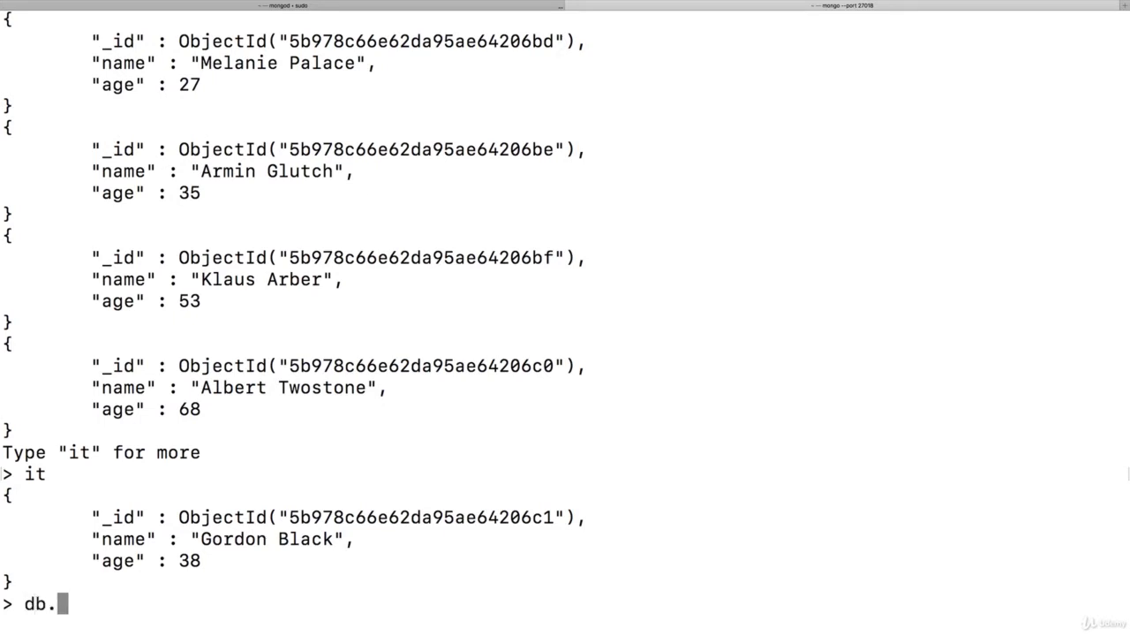
{"action": "type", "text": "pa"}
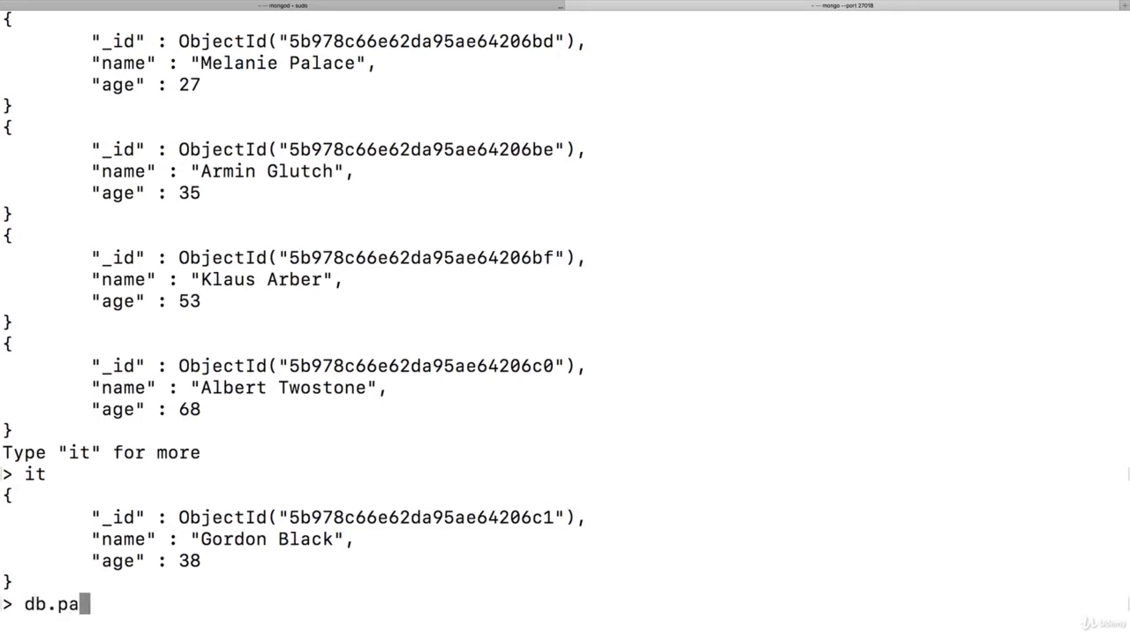
{"action": "type", "text": "ssengers.find("}
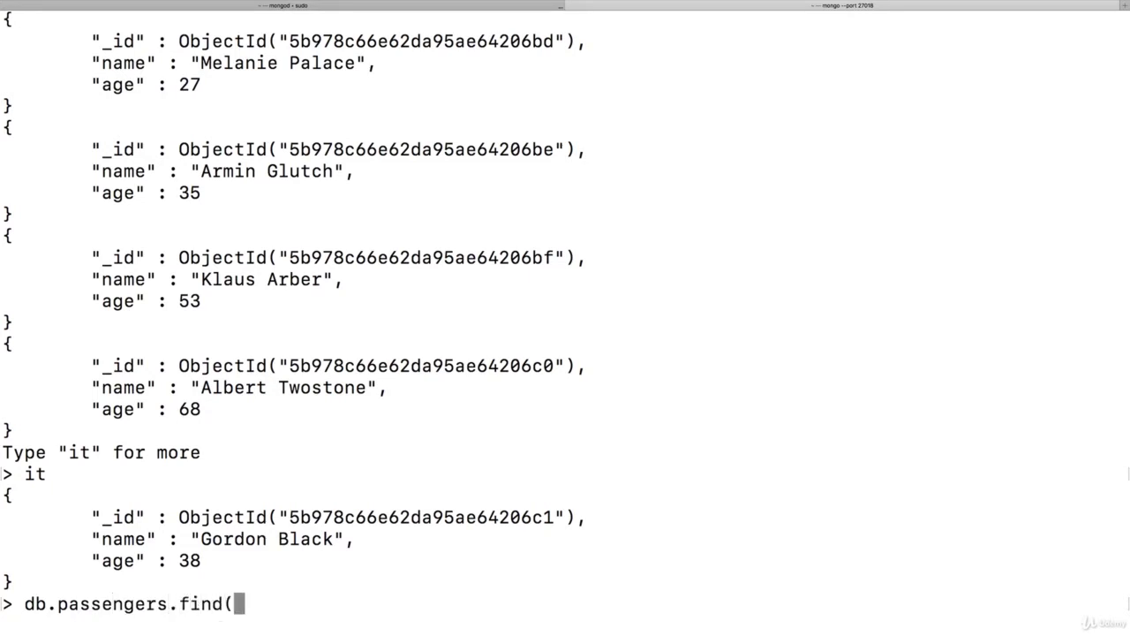
{"action": "type", "text": ")"}
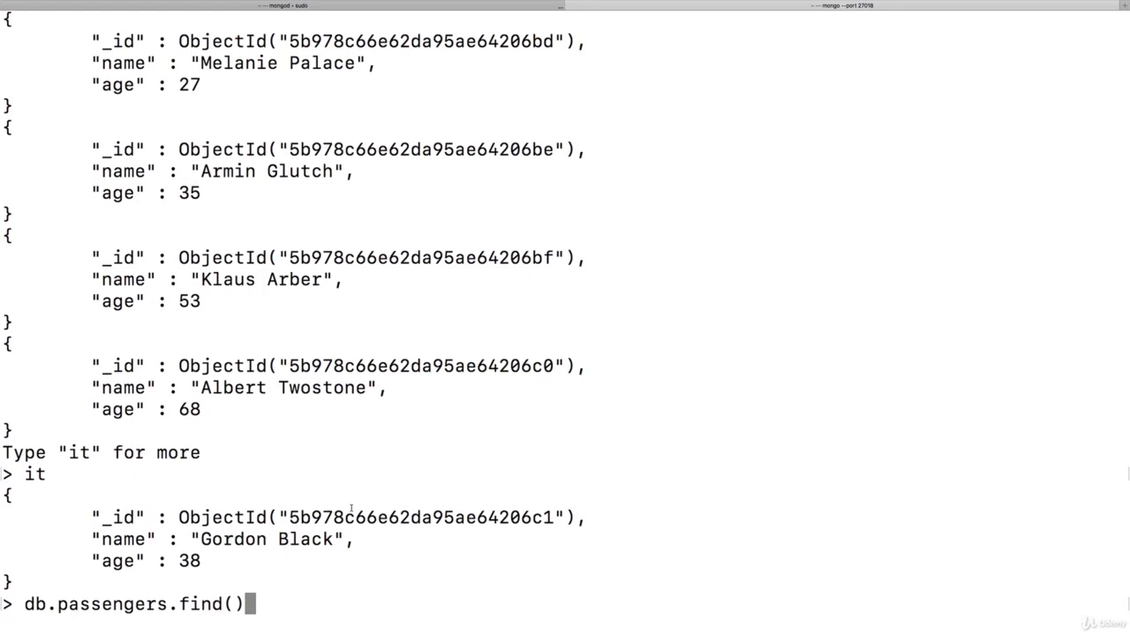
{"action": "type", "text": "."}
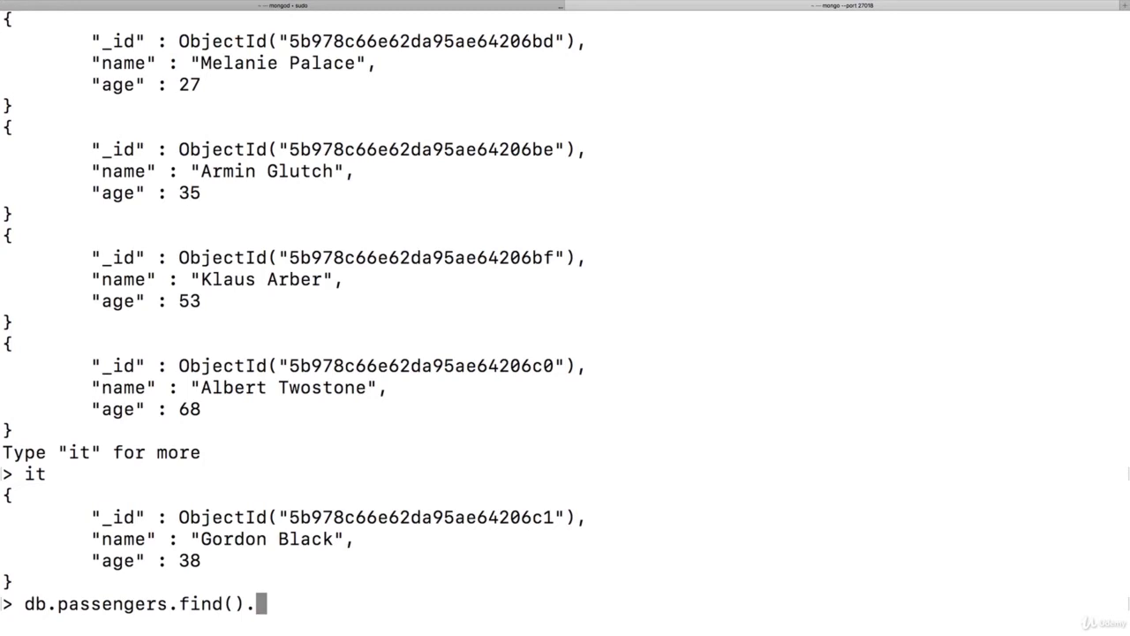
{"action": "type", "text": "toArr"}
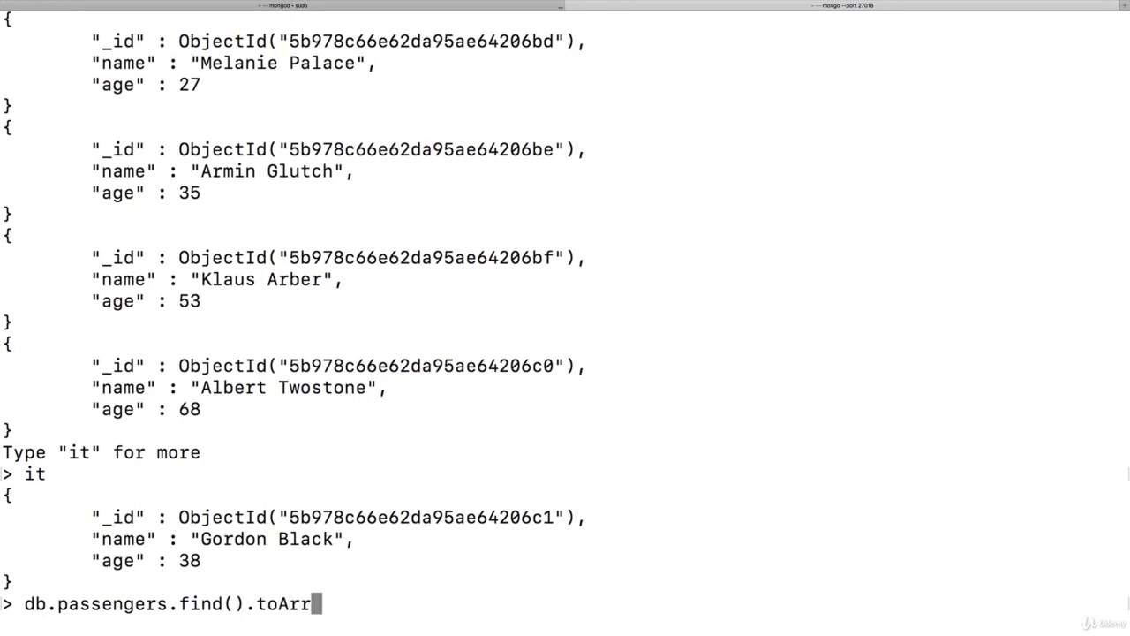
{"action": "type", "text": "ay()"}
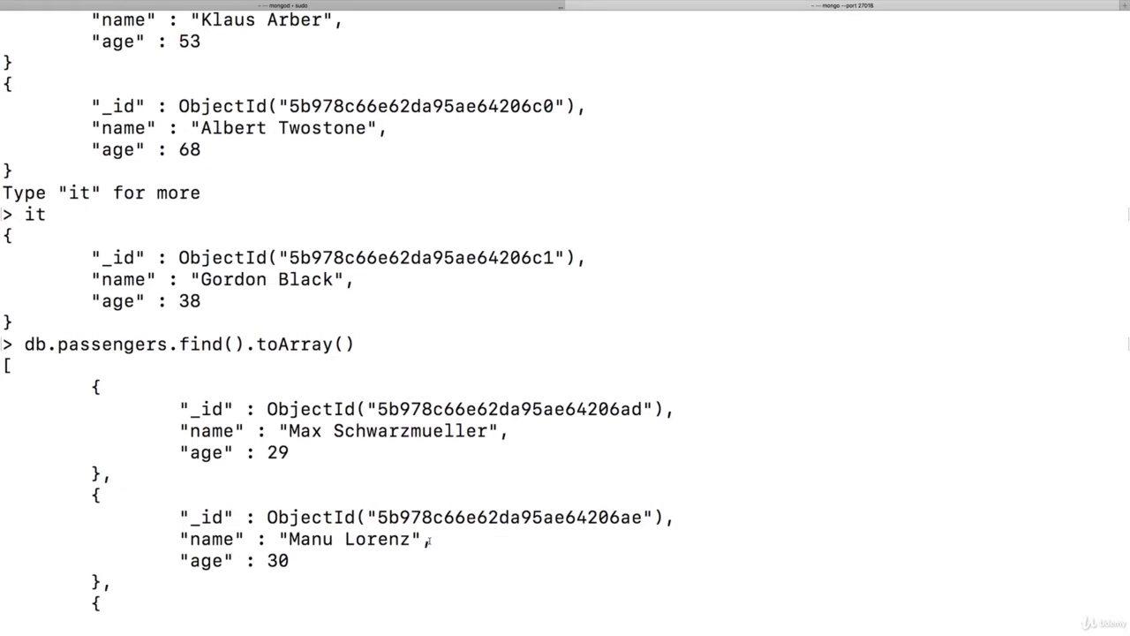
{"action": "mouse_move", "coordinate": [985, 118]}
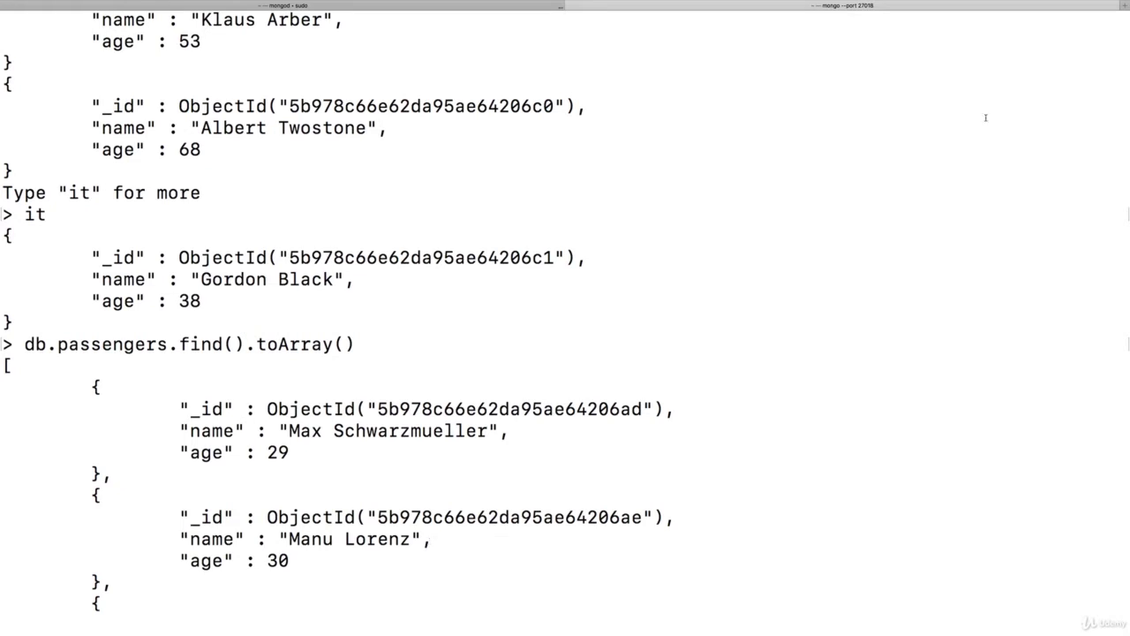
{"action": "mouse_move", "coordinate": [506, 451]}
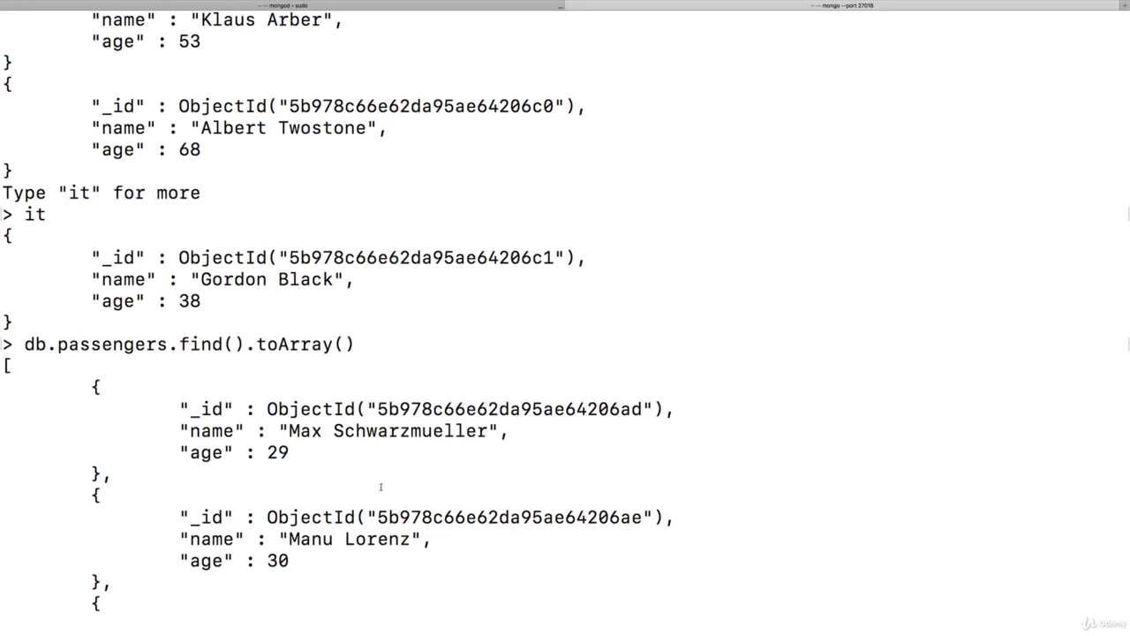
{"action": "scroll", "scroll_direction": "down", "scroll_amount": 3}
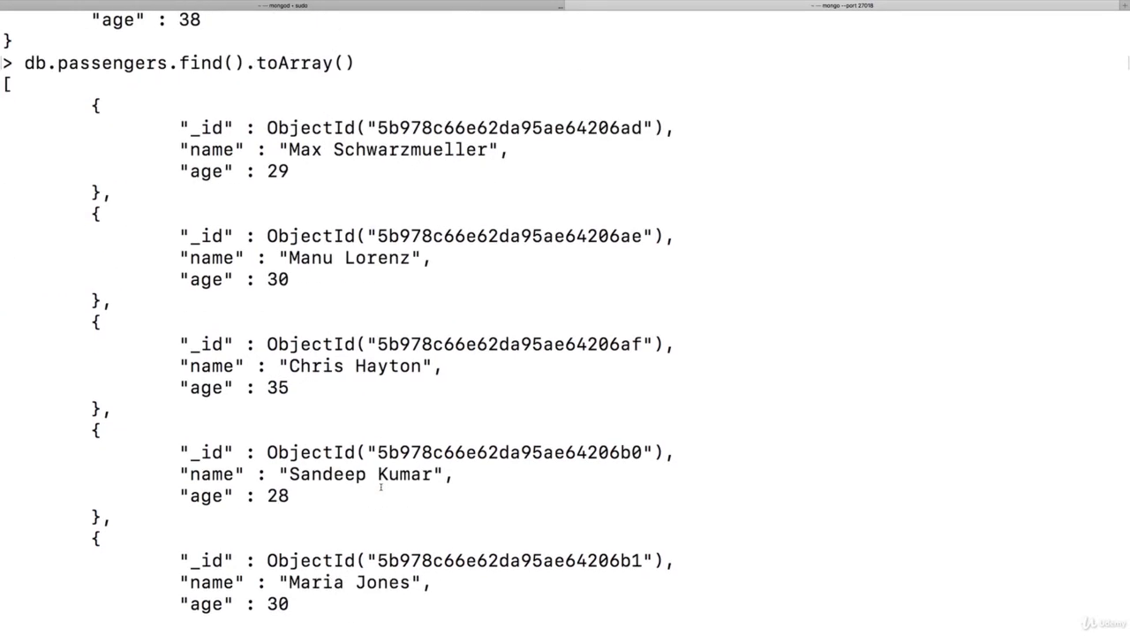
{"action": "scroll", "scroll_direction": "down", "scroll_amount": 3}
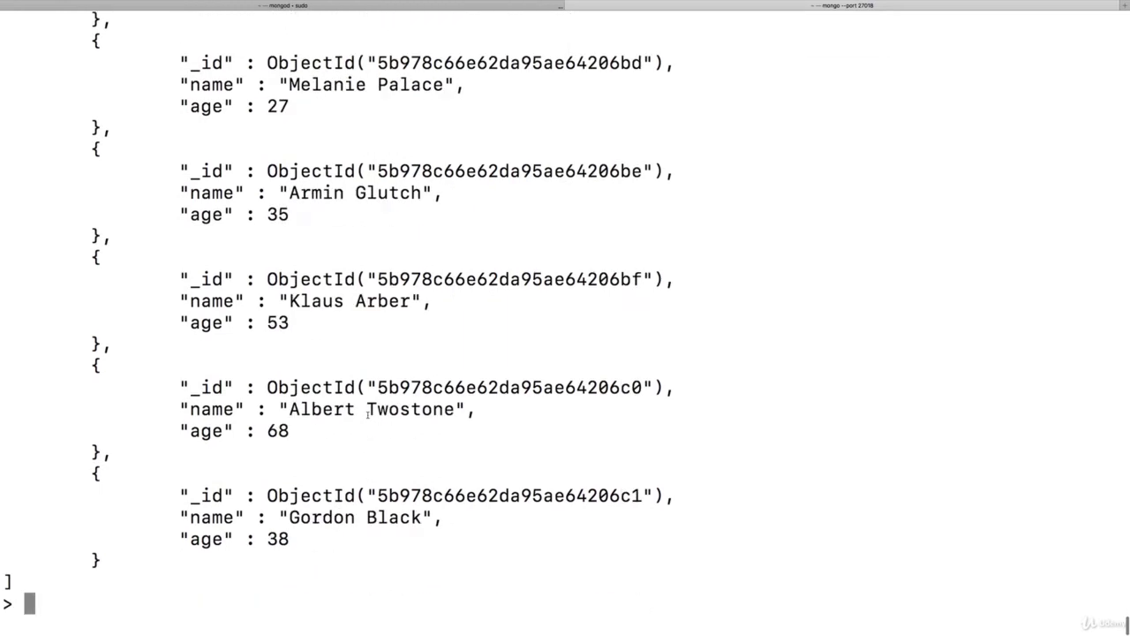
Type db.passengers.find().forEach() with the cursor inside its parentheses.
{"action": "type", "text": "d"}
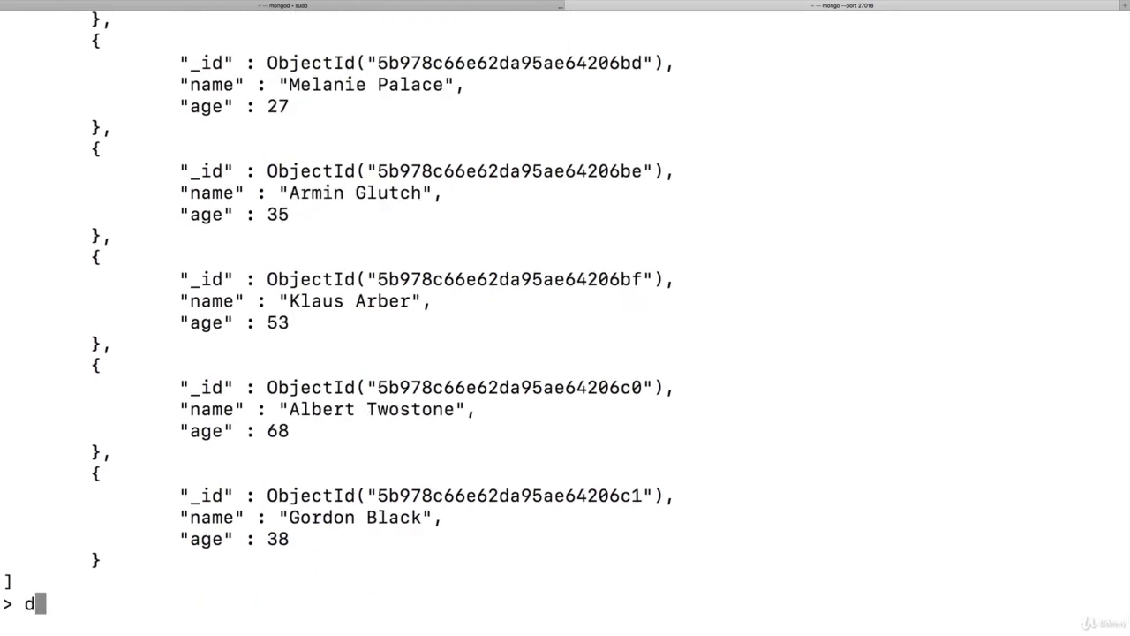
{"action": "type", "text": "b."}
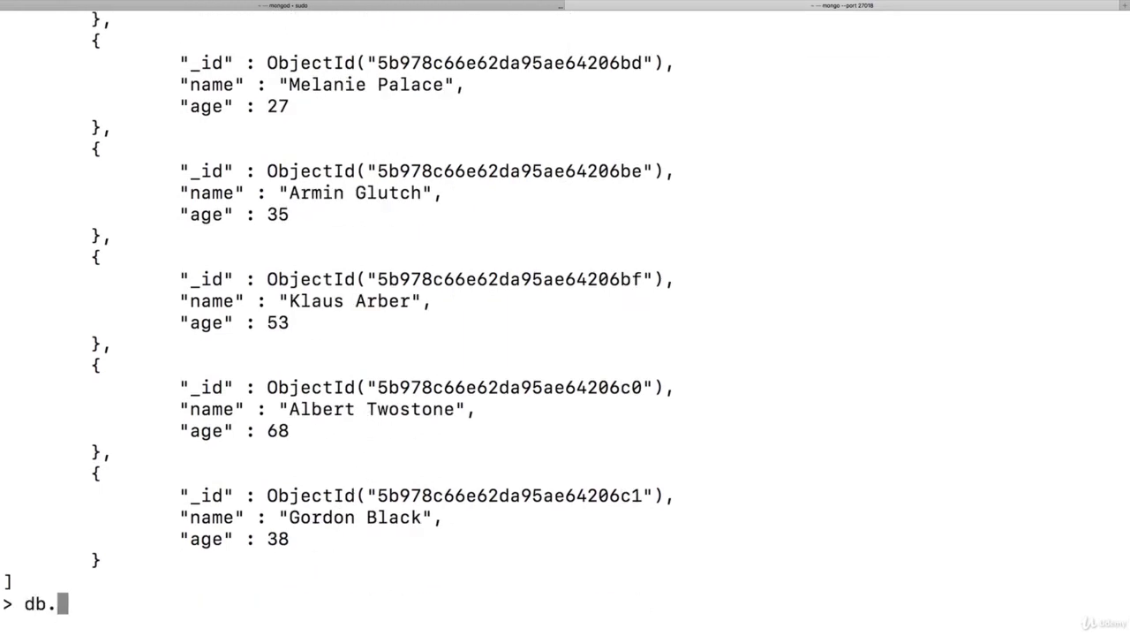
{"action": "type", "text": "pase"}
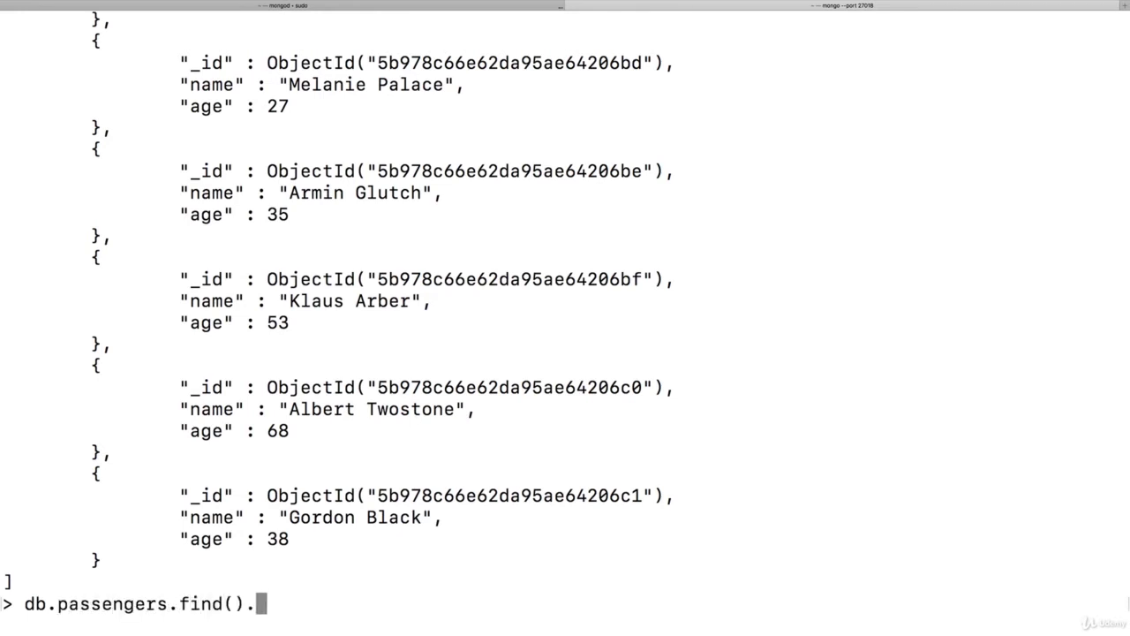
{"action": "type", "text": "forEach()"}
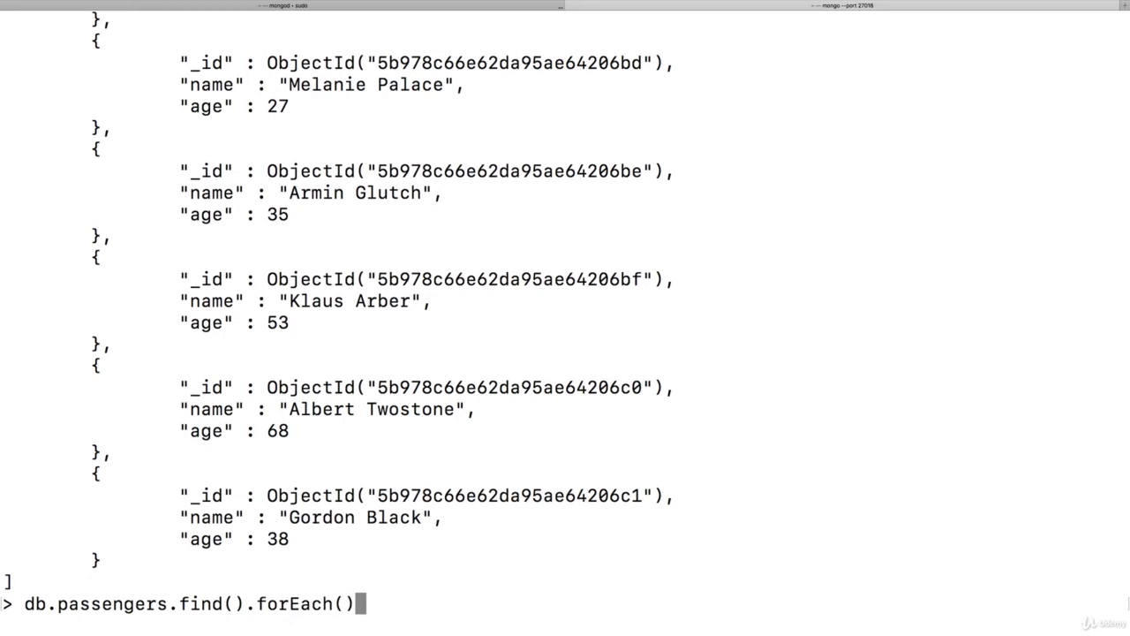
{"action": "key", "text": "Left"}
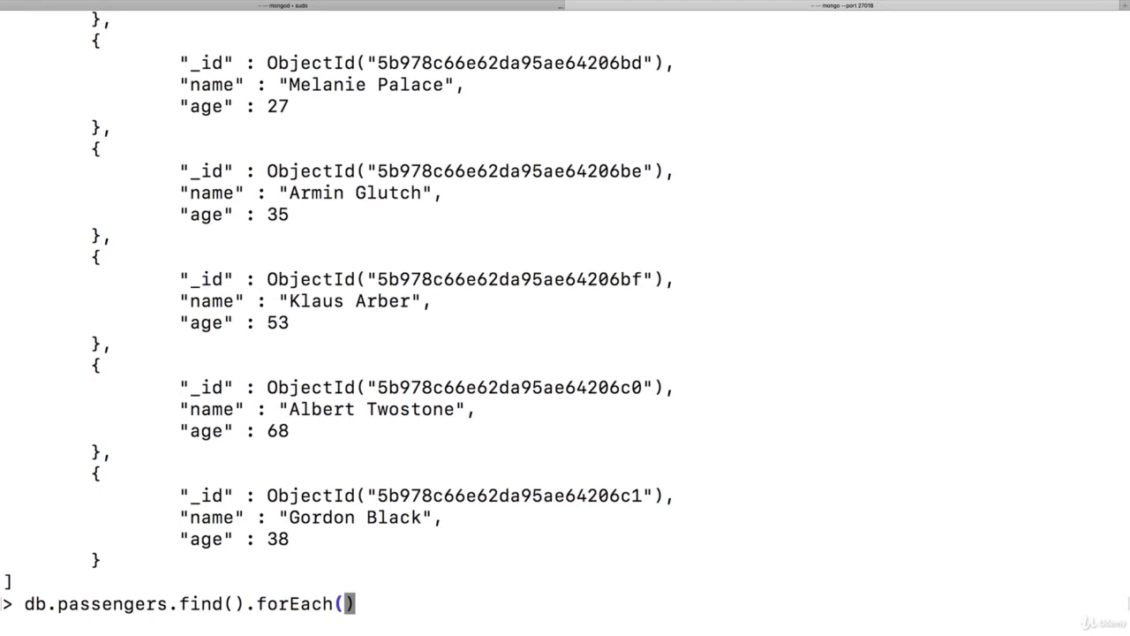
Write the arrow function (passengerData) => {printjson(passengerData)} inside forEach.
{"action": "type", "text": "()"}
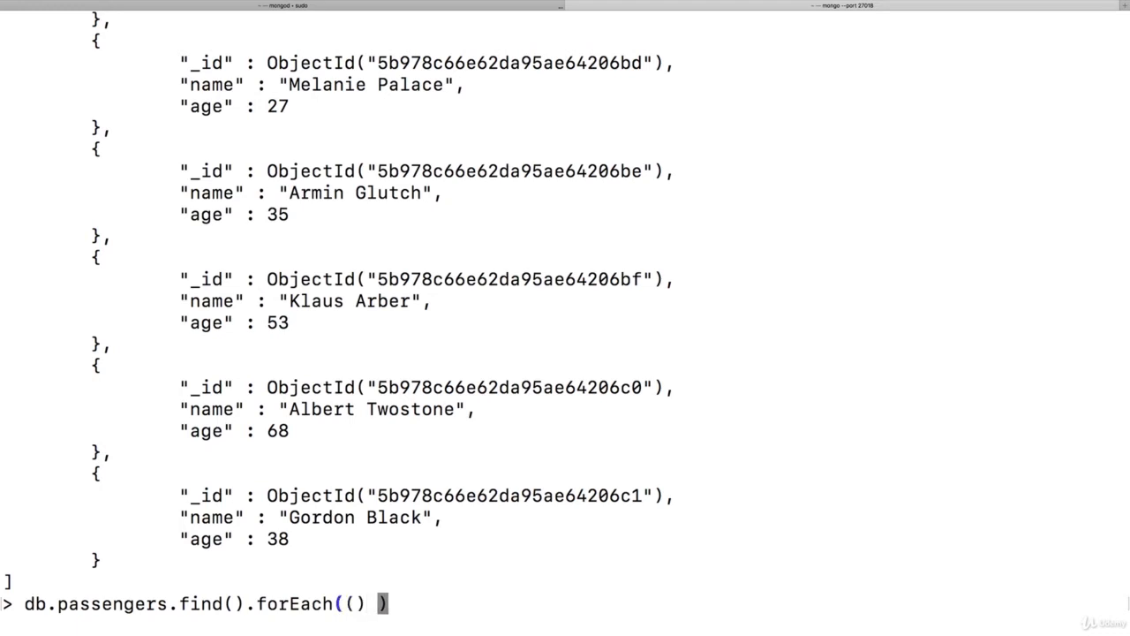
{"action": "type", "text": "=> {}"}
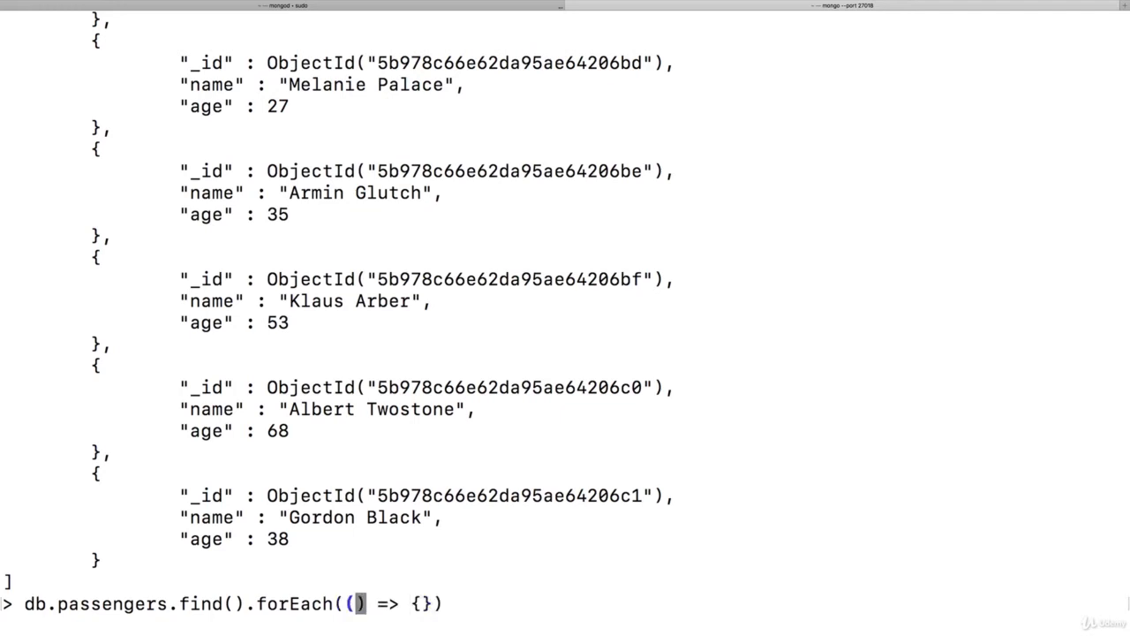
{"action": "type", "text": "do"}
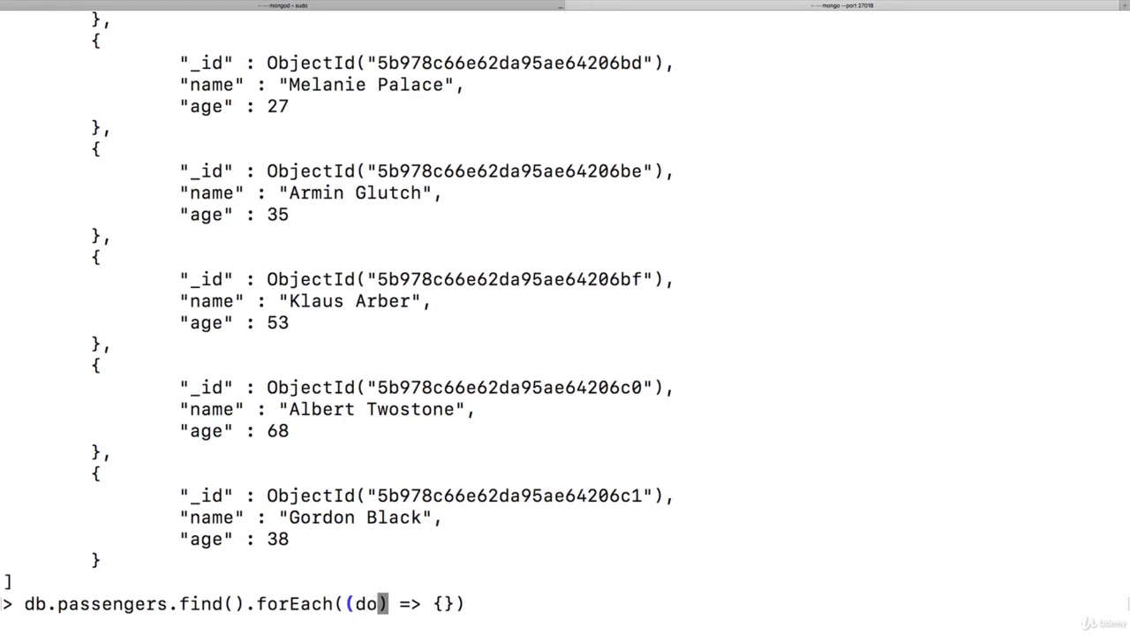
{"action": "type", "text": "c"}
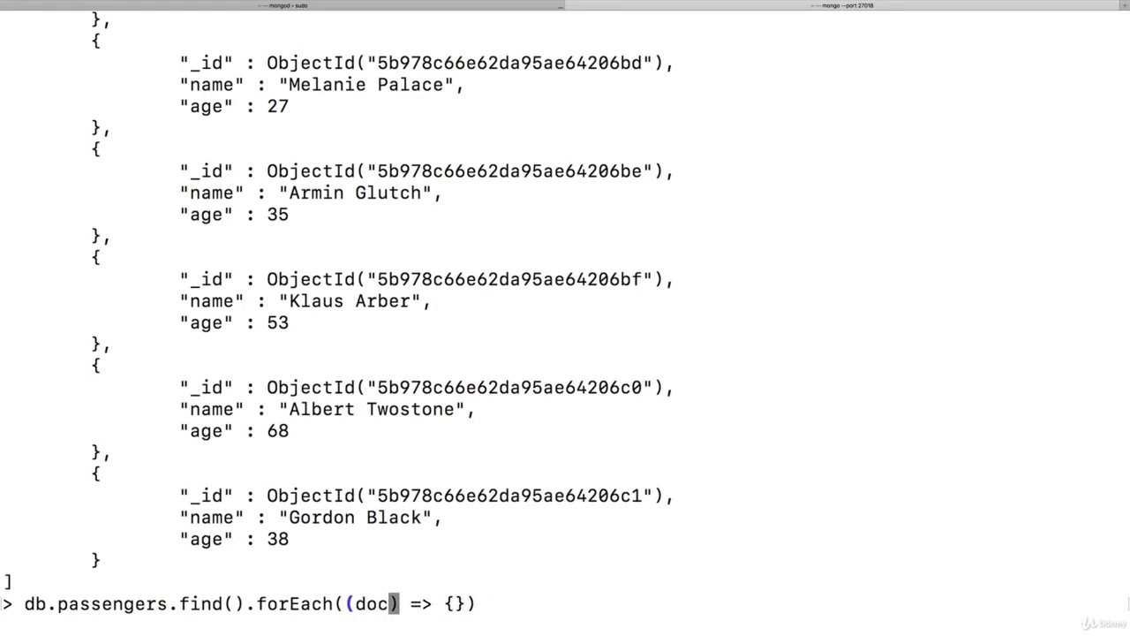
{"action": "type", "text": "passengerData"}
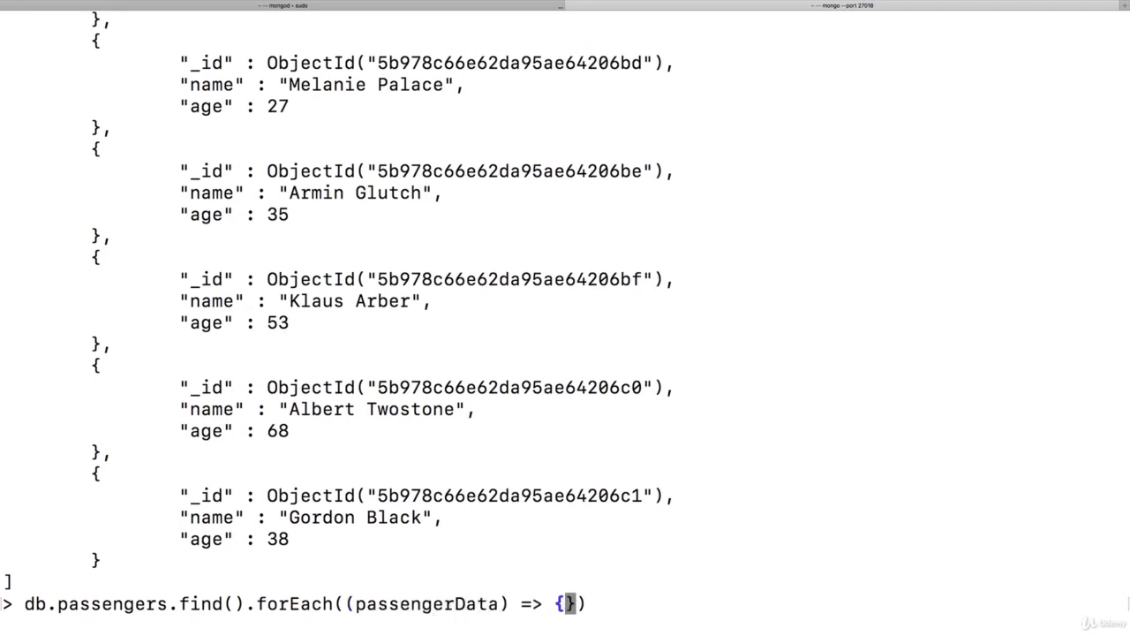
{"action": "type", "text": "pri"}
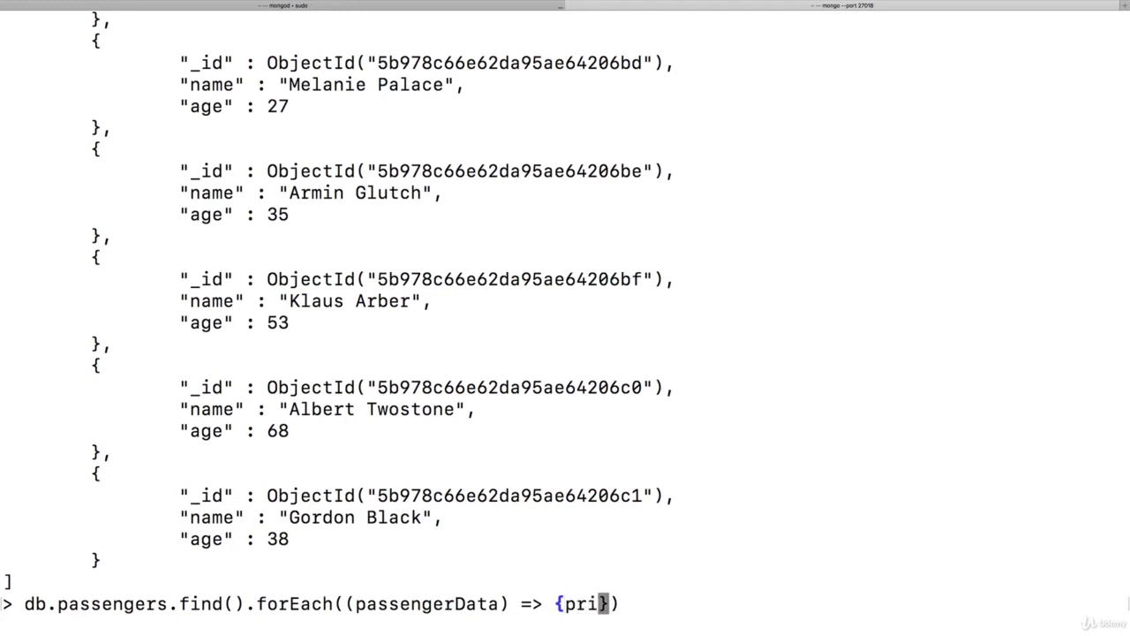
{"action": "type", "text": "ntjson("}
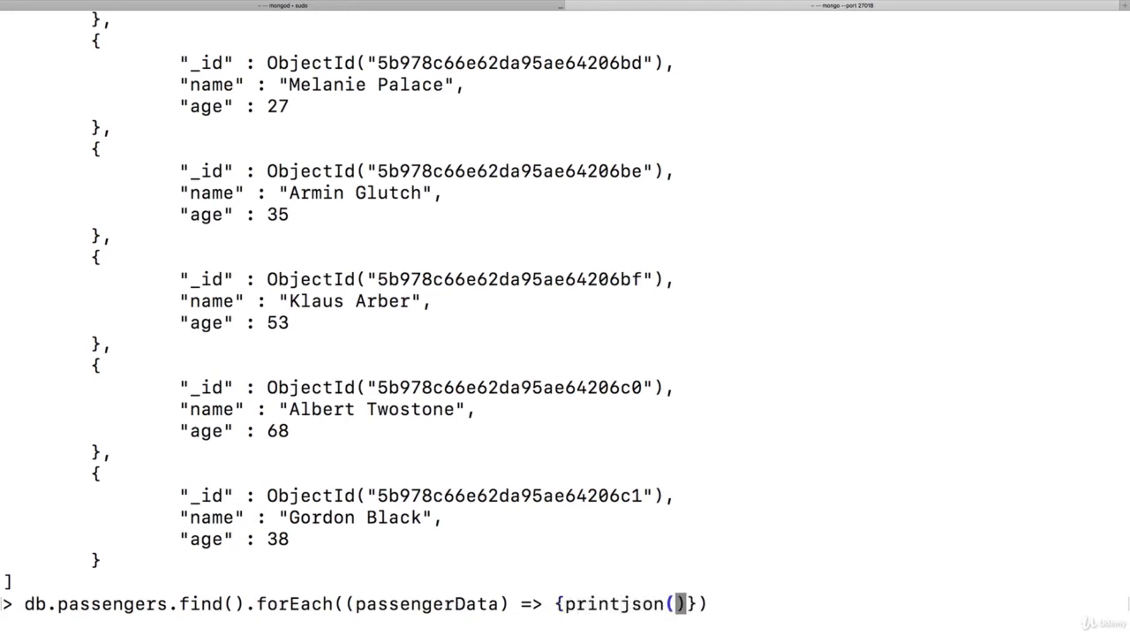
{"action": "type", "text": "passengerDat"}
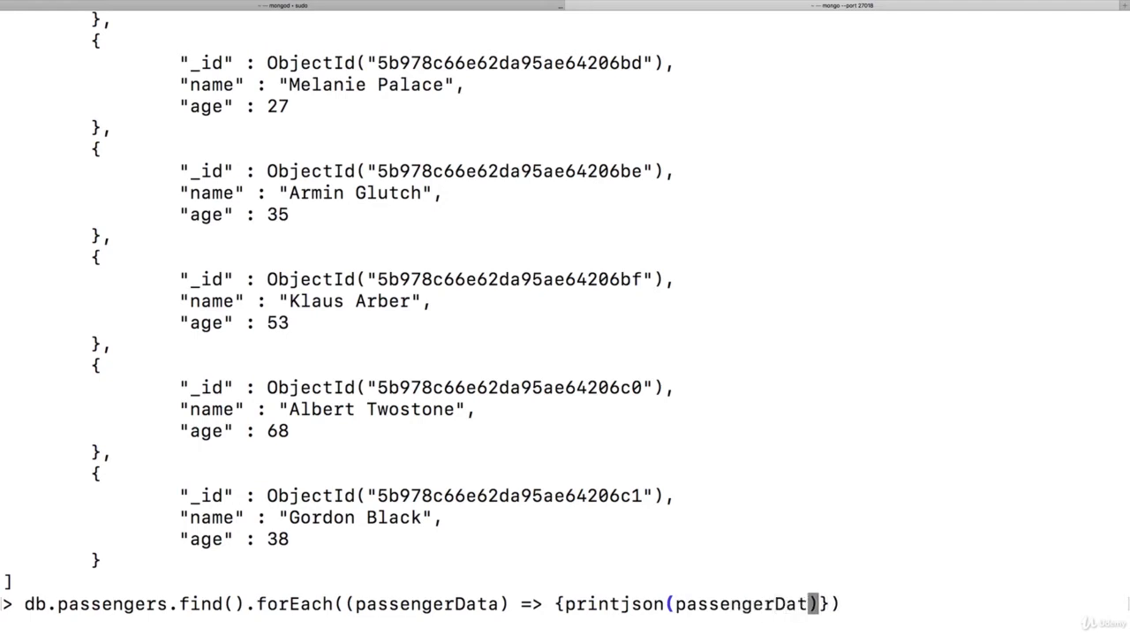
Run the forEach query, printing each passenger as JSON, and scroll up.
{"action": "key", "text": "Return"}
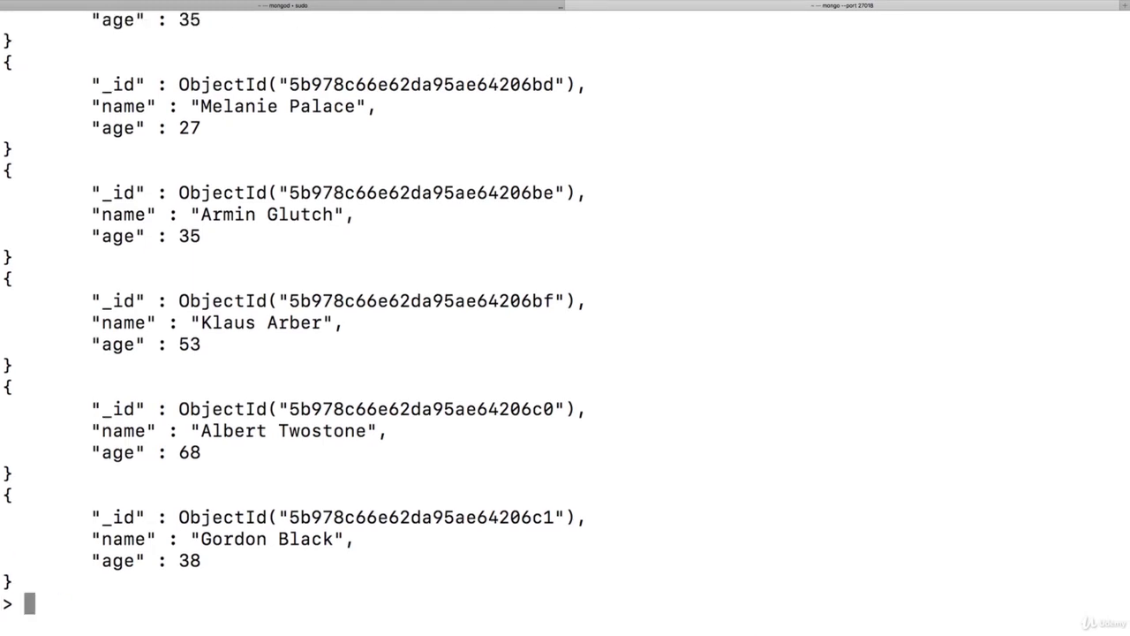
{"action": "scroll", "scroll_direction": "up", "scroll_amount": 3}
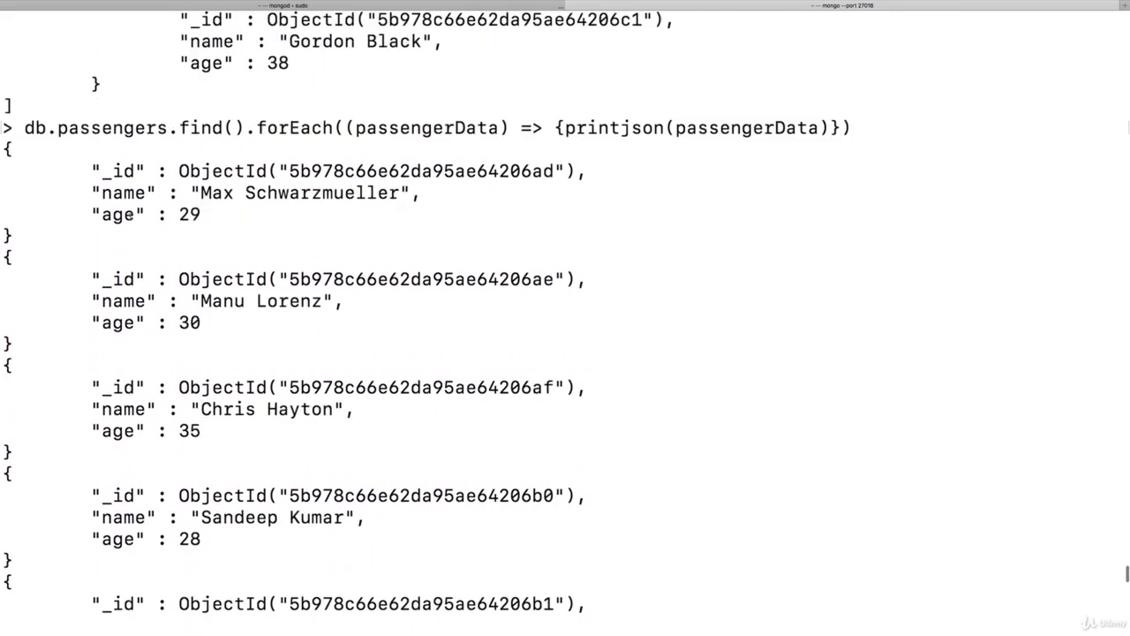
{"action": "scroll", "scroll_direction": "up", "scroll_amount": 3}
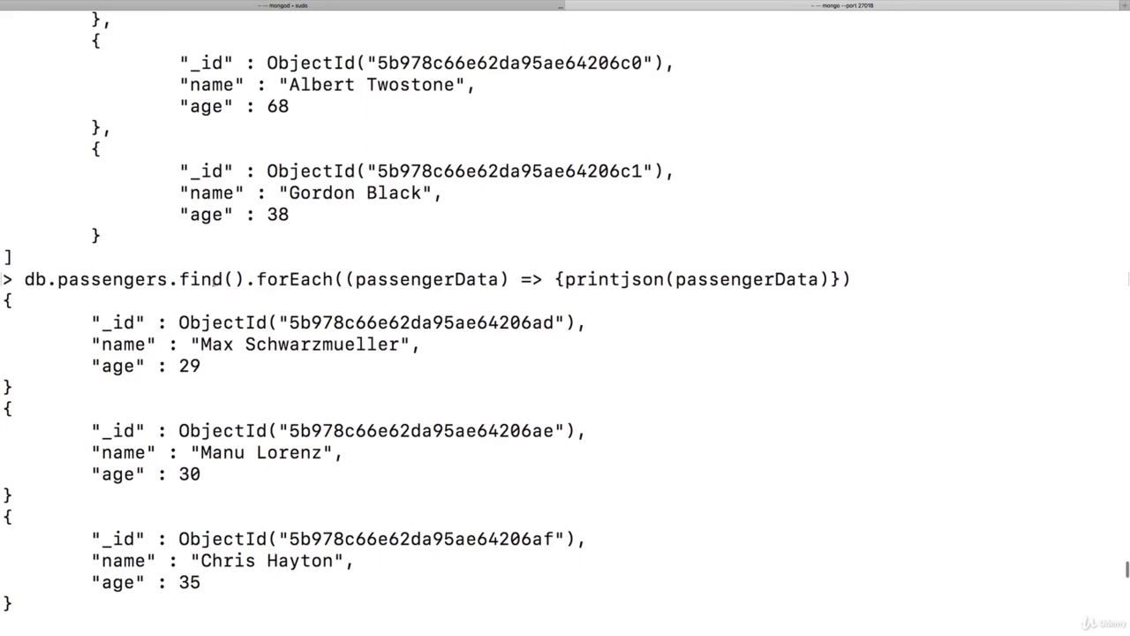
Highlight find() and the arrow function in the forEach command while explaining.
{"action": "double_click", "coordinate": [212, 279]}
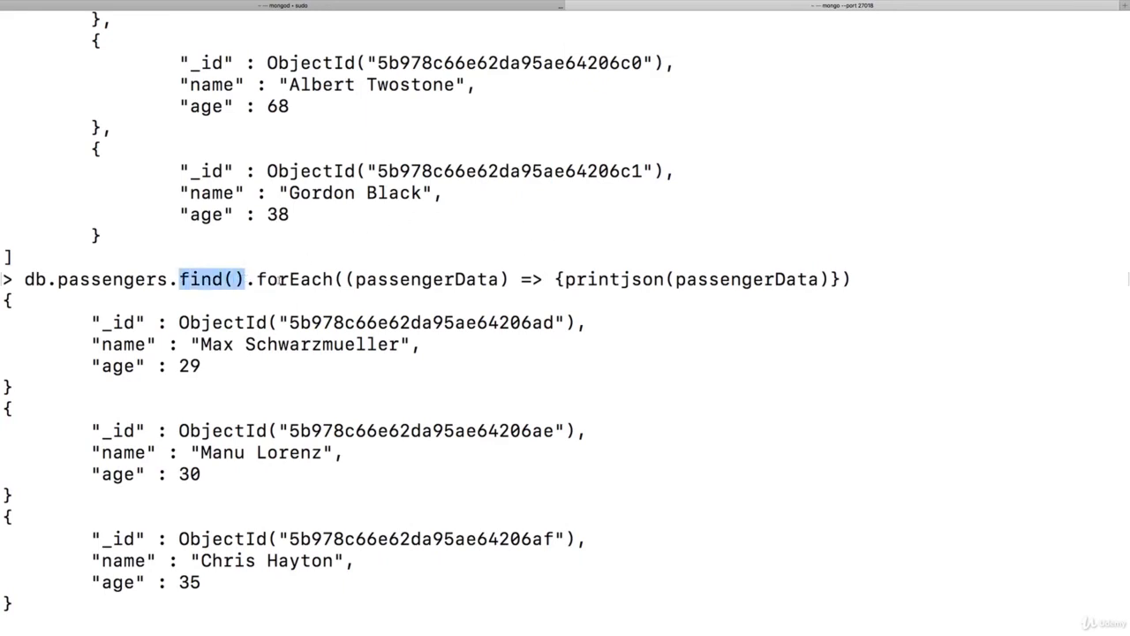
{"action": "double_click", "coordinate": [295, 279]}
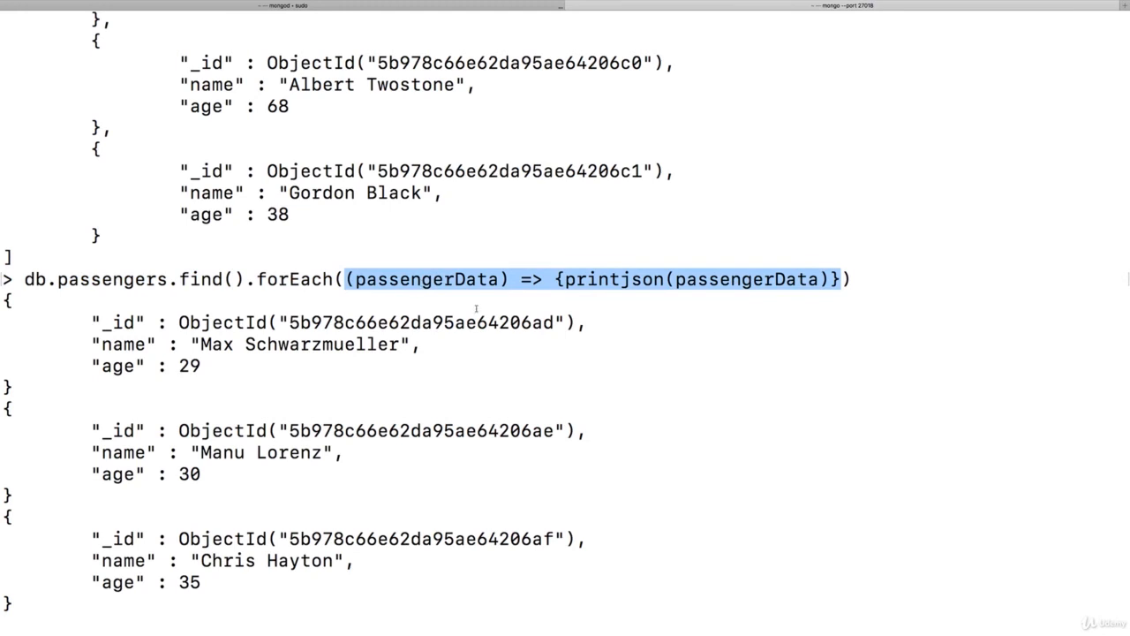
{"action": "mouse_move", "coordinate": [645, 360]}
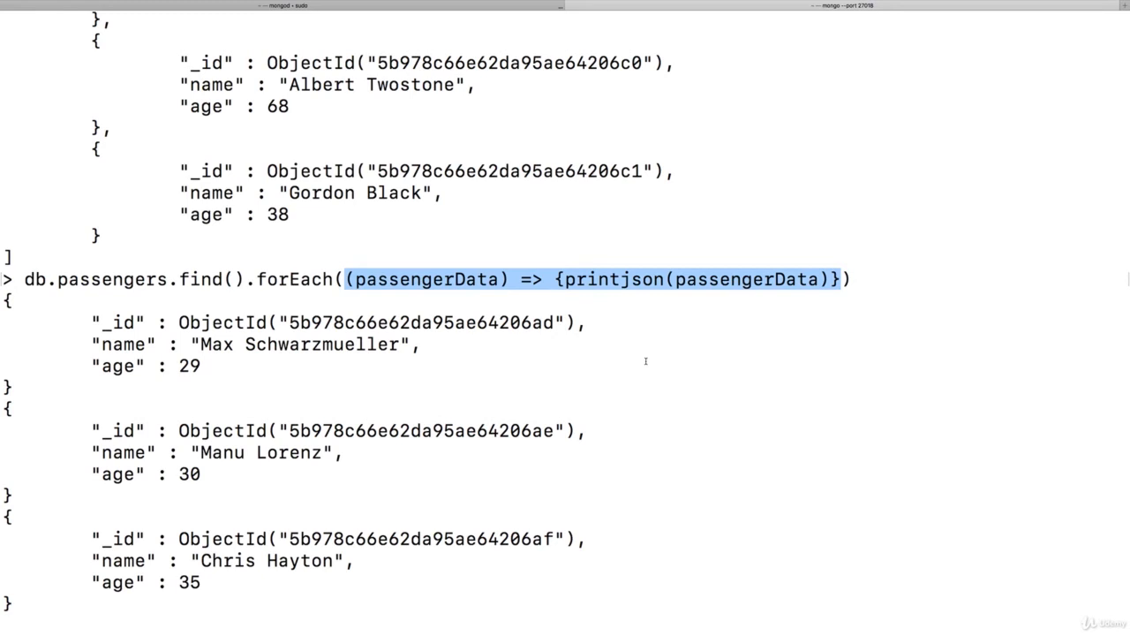
{"action": "mouse_move", "coordinate": [490, 298]}
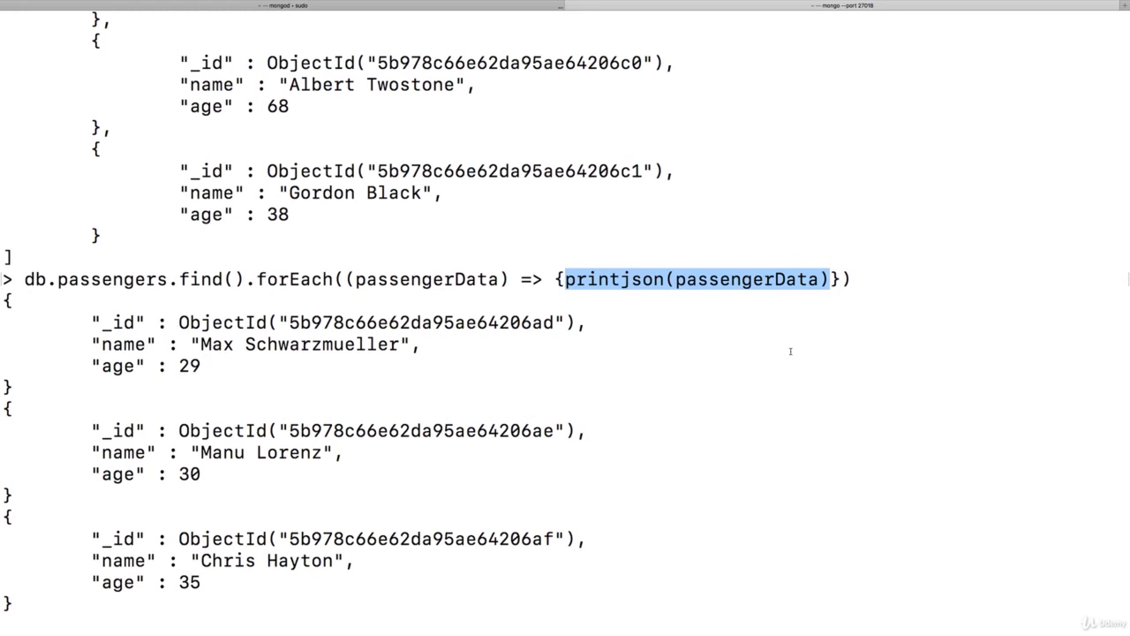
{"action": "mouse_move", "coordinate": [279, 279]}
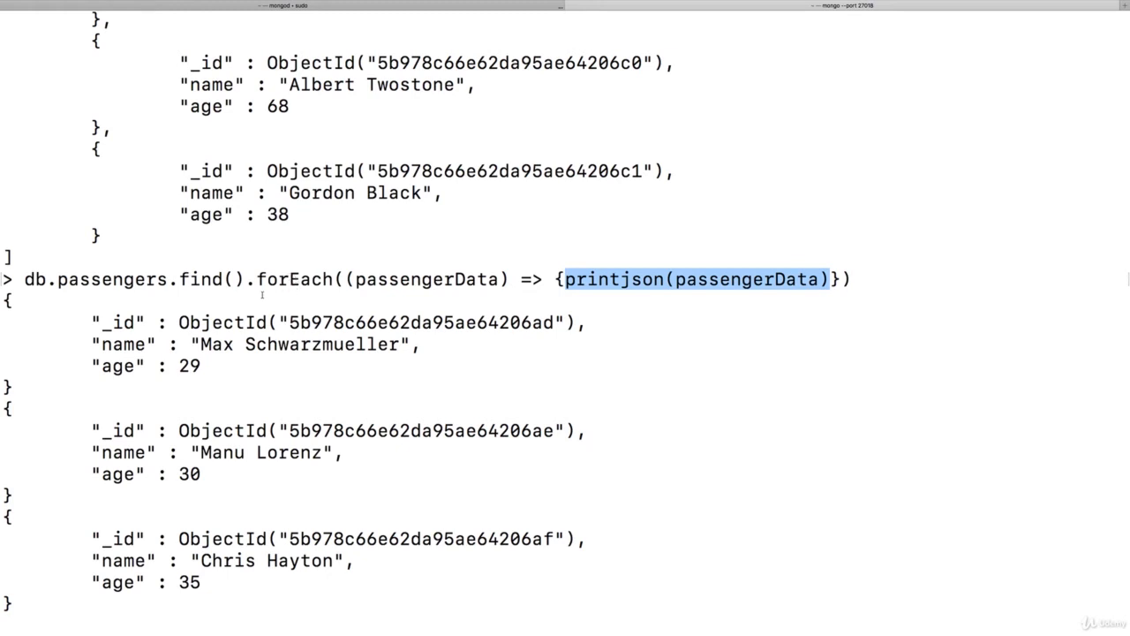
{"action": "double_click", "coordinate": [213, 279]}
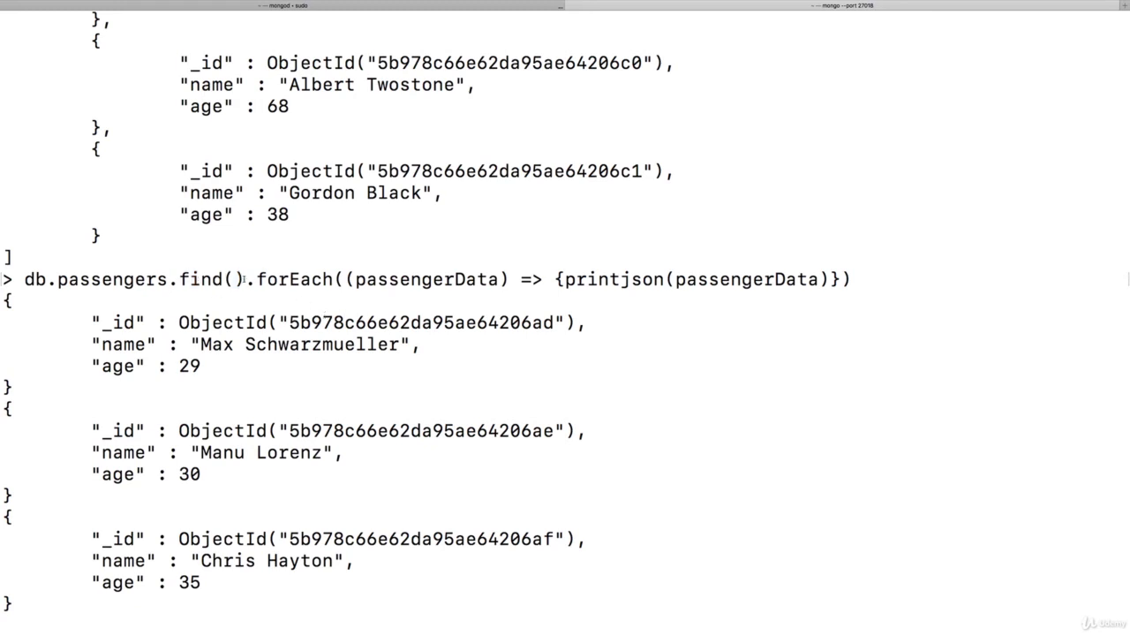
{"action": "mouse_move", "coordinate": [789, 327]}
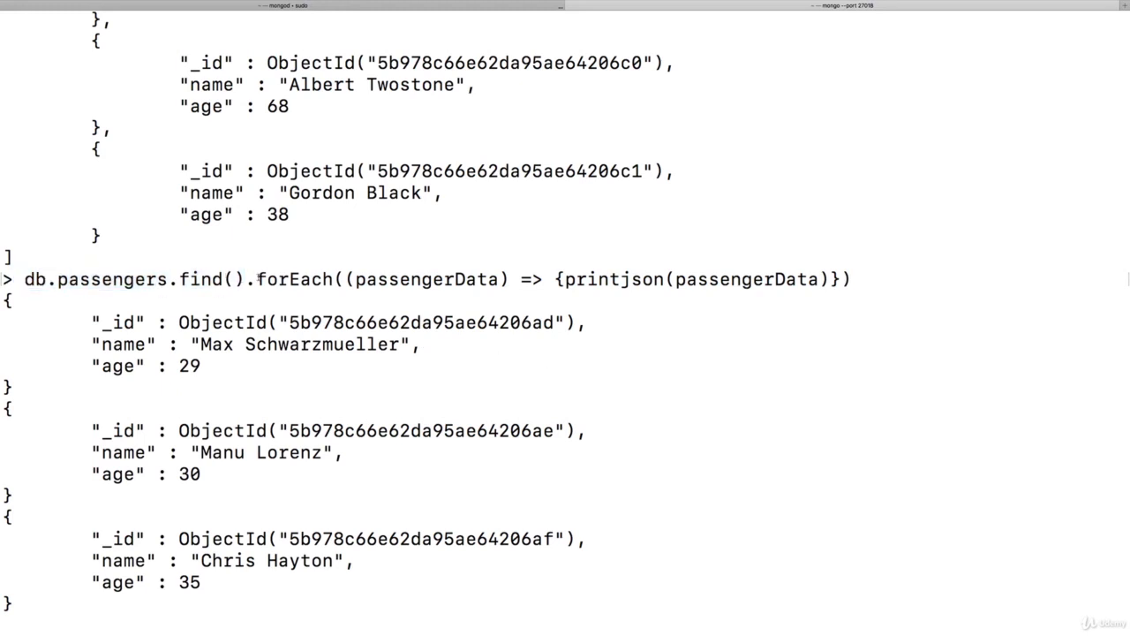
{"action": "mouse_move", "coordinate": [808, 314]}
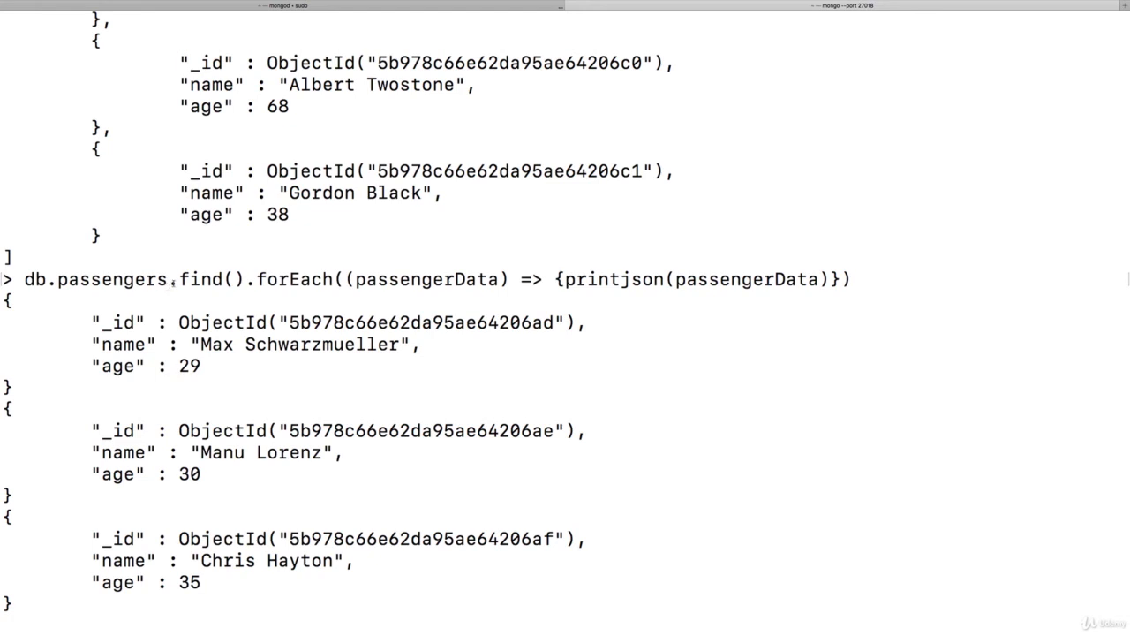
{"action": "double_click", "coordinate": [214, 280]}
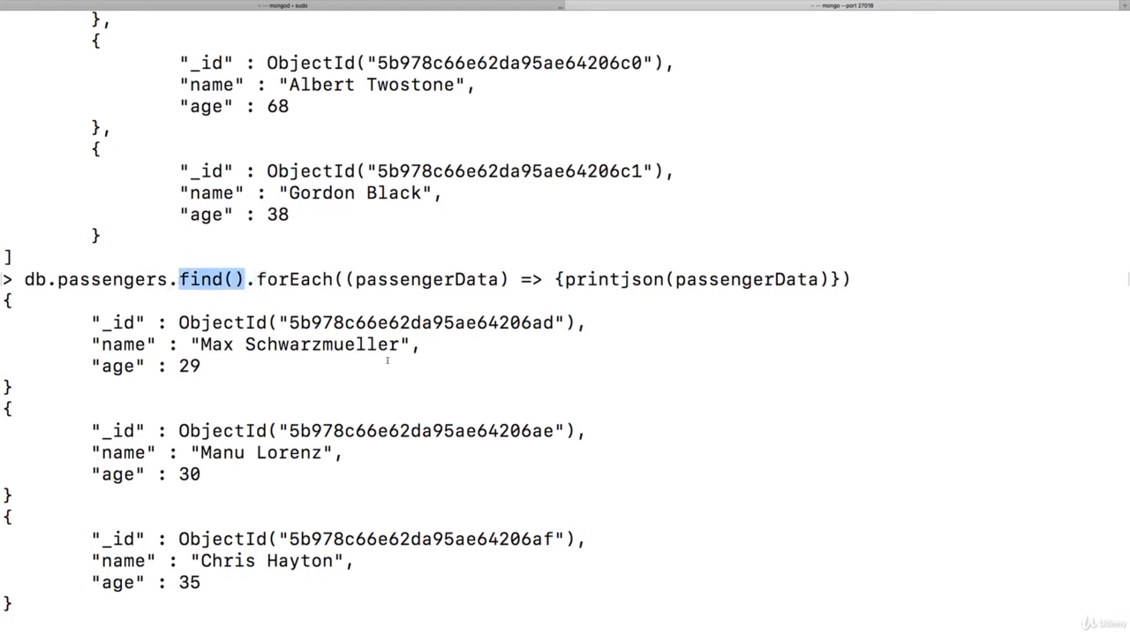
Run db.passengers.findOne(), then edit it to find().pretty() and run that.
{"action": "scroll", "scroll_direction": "down", "scroll_amount": 3}
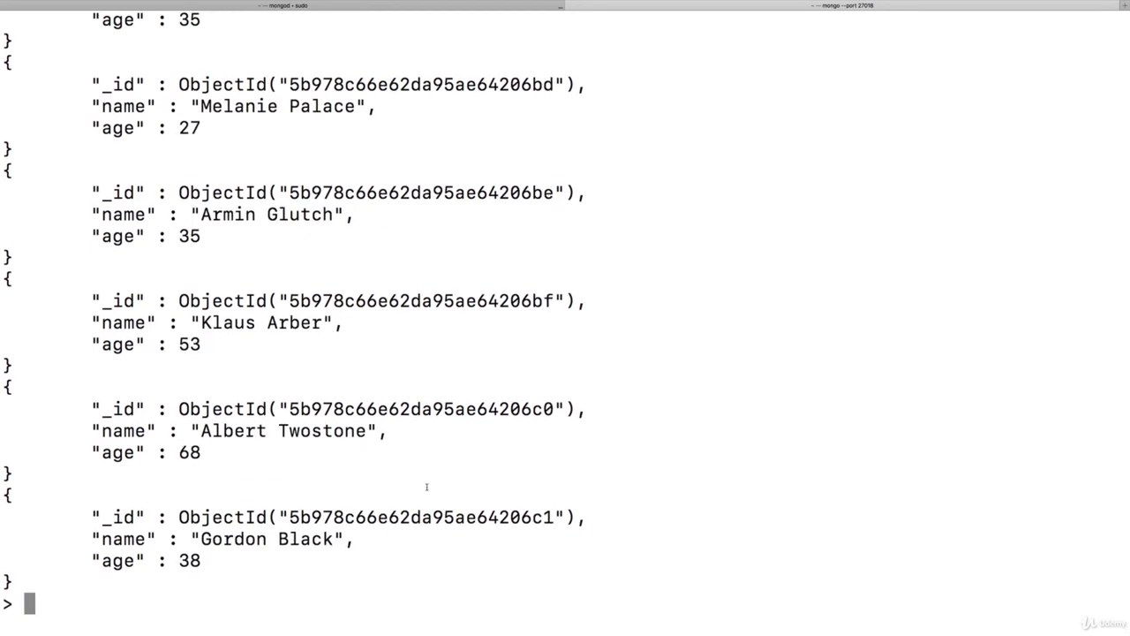
{"action": "type", "text": "db"}
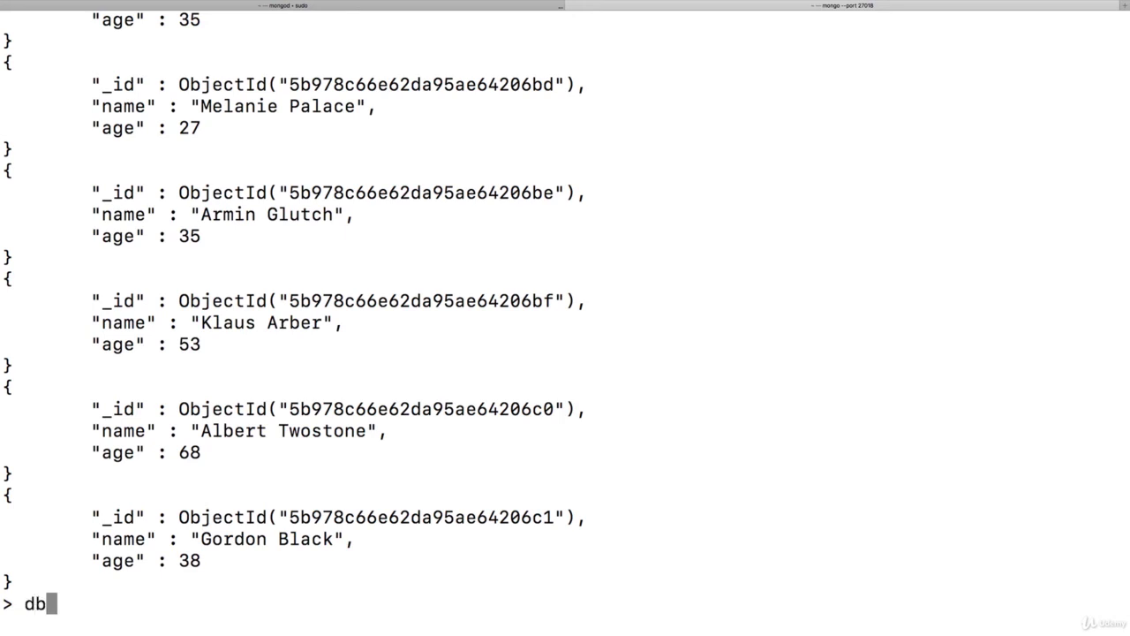
{"action": "type", "text": ".passengers"}
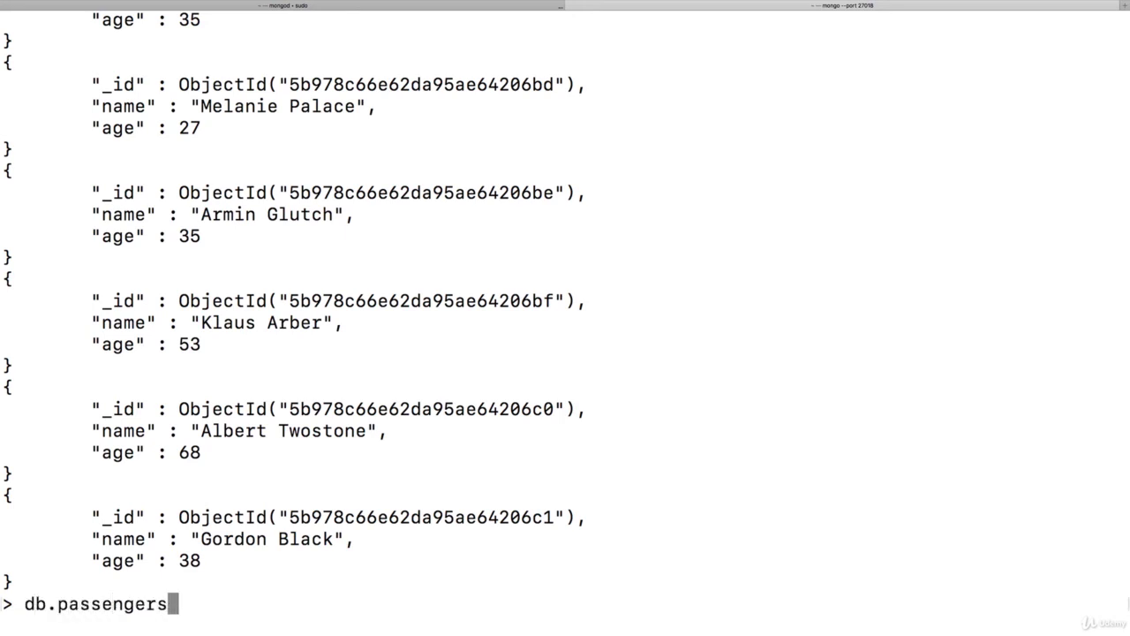
{"action": "type", "text": ".findOne().pre"}
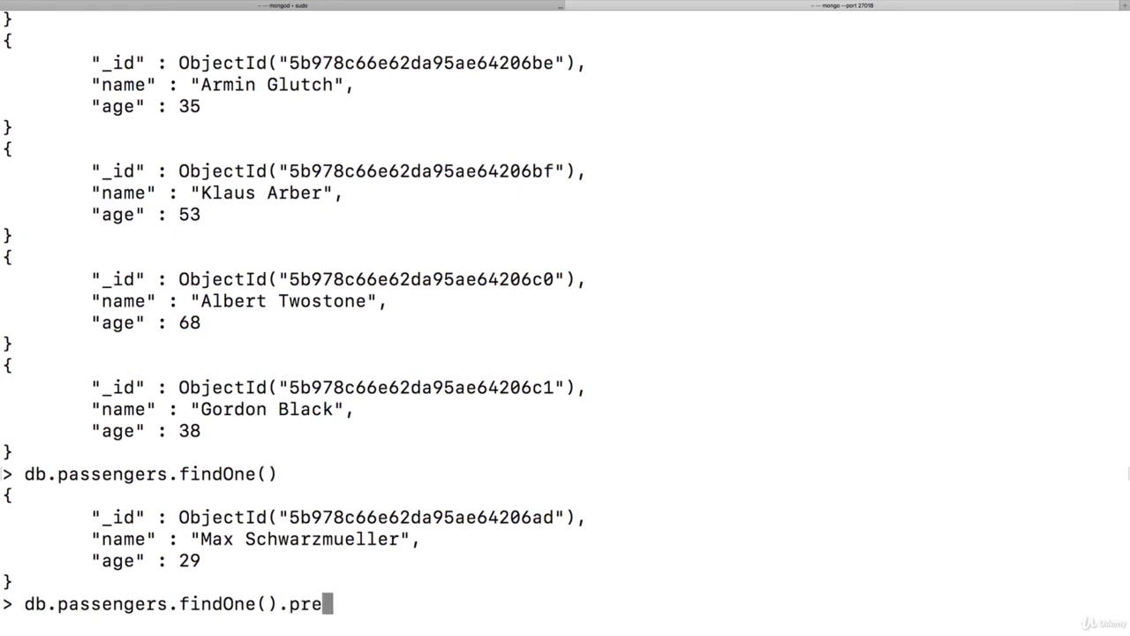
{"action": "key", "text": "Return"}
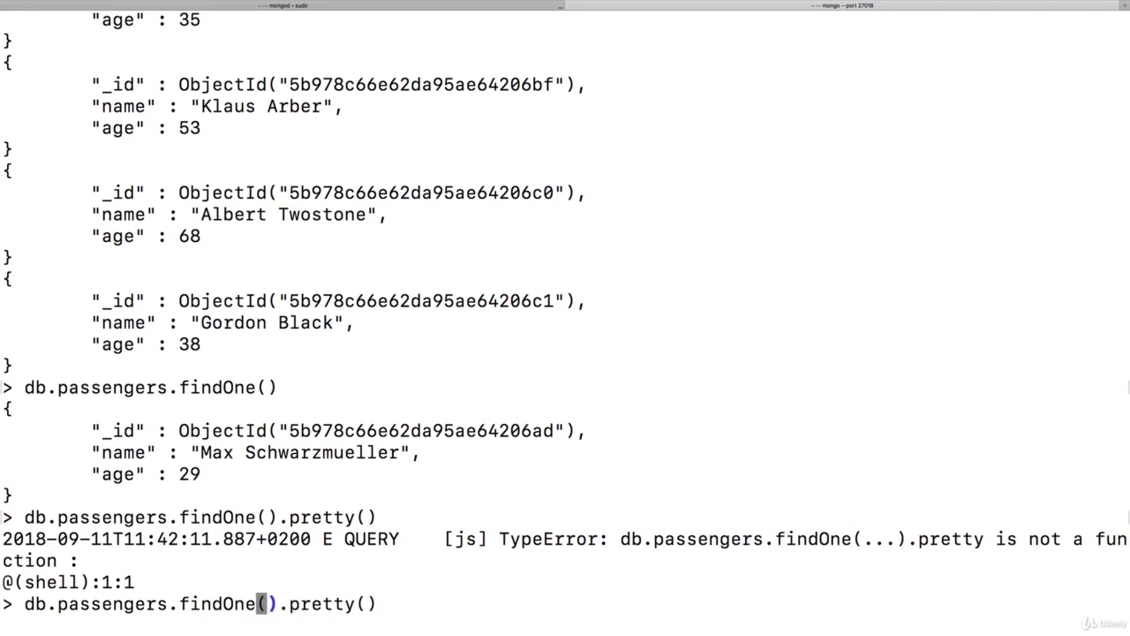
{"action": "key", "text": "BackSpace"}
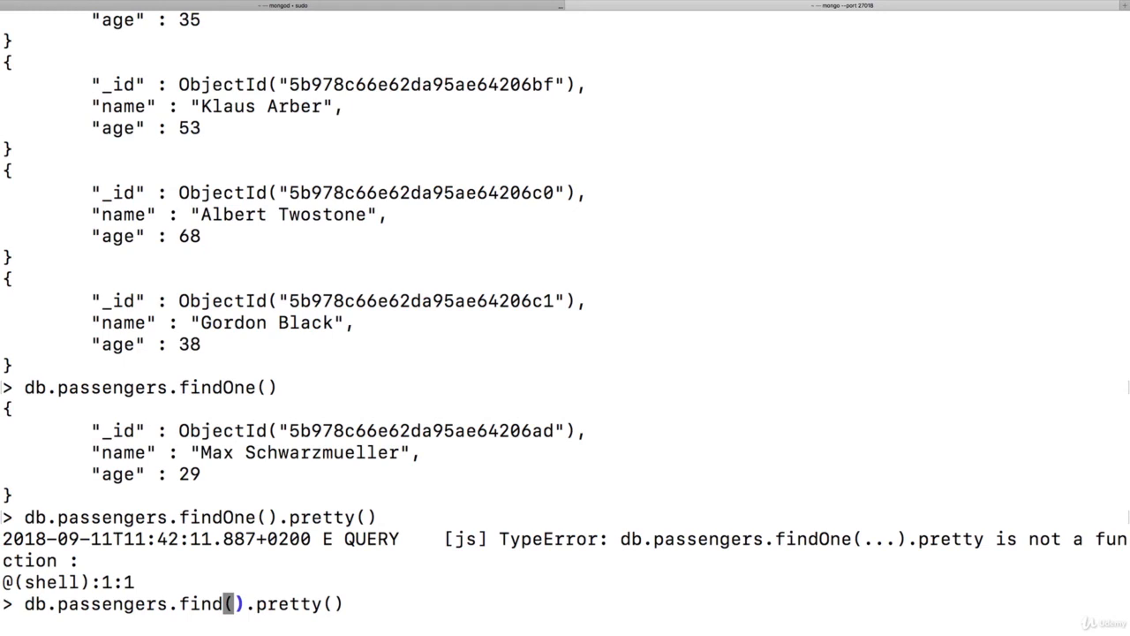
{"action": "key", "text": "Return"}
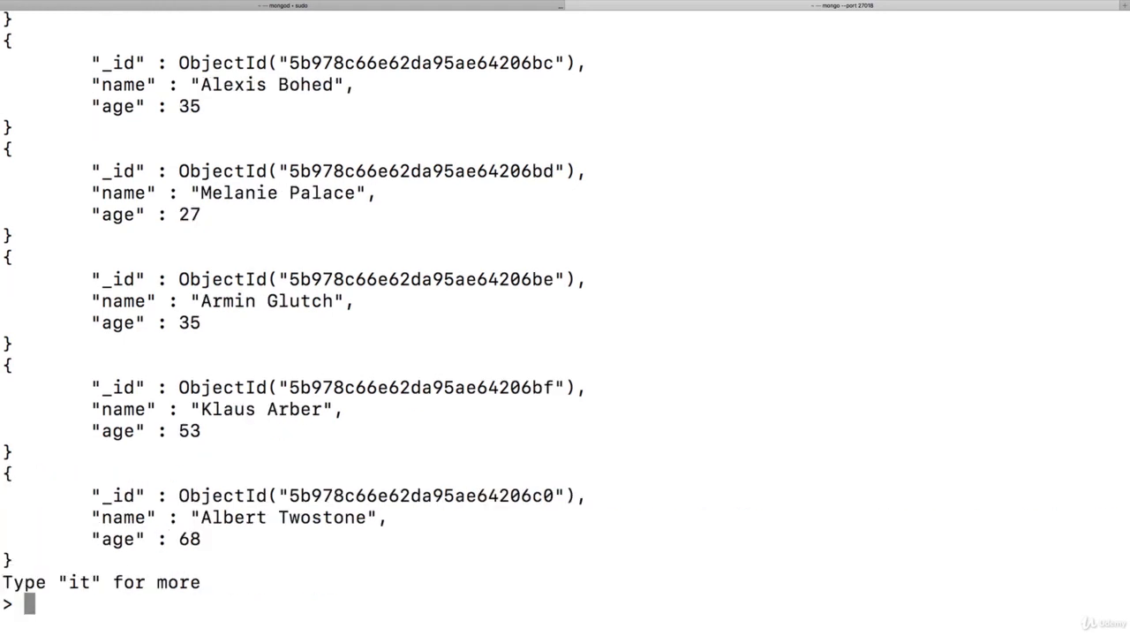